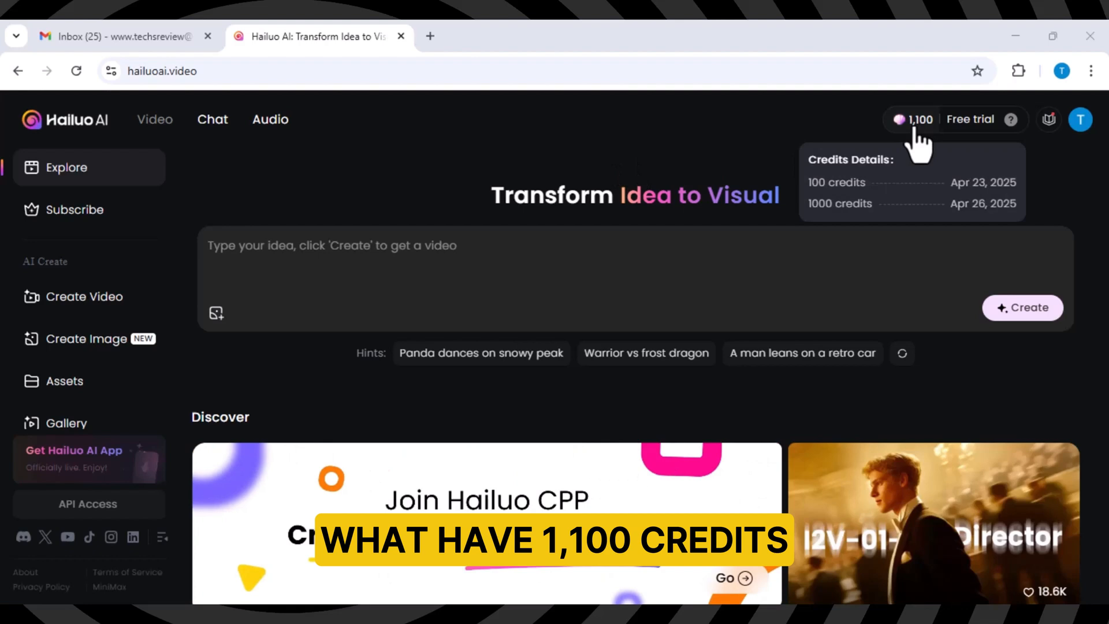
Search Google for 'hailuo ai' in Incognito and open the sponsored Hailuo AI site
click(1091, 71)
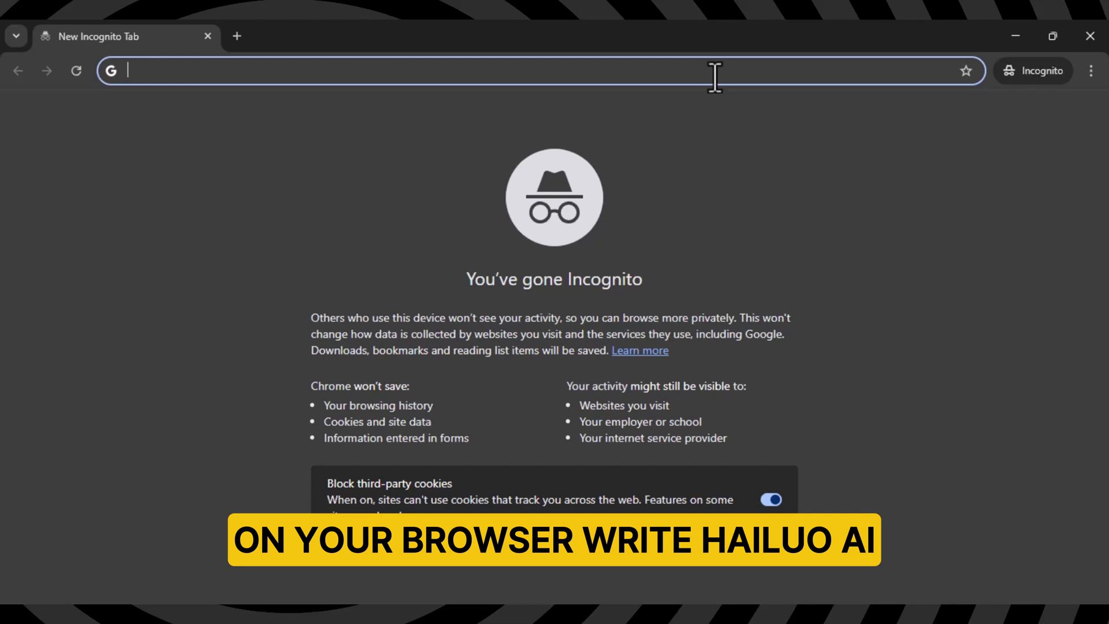
text(hailu)
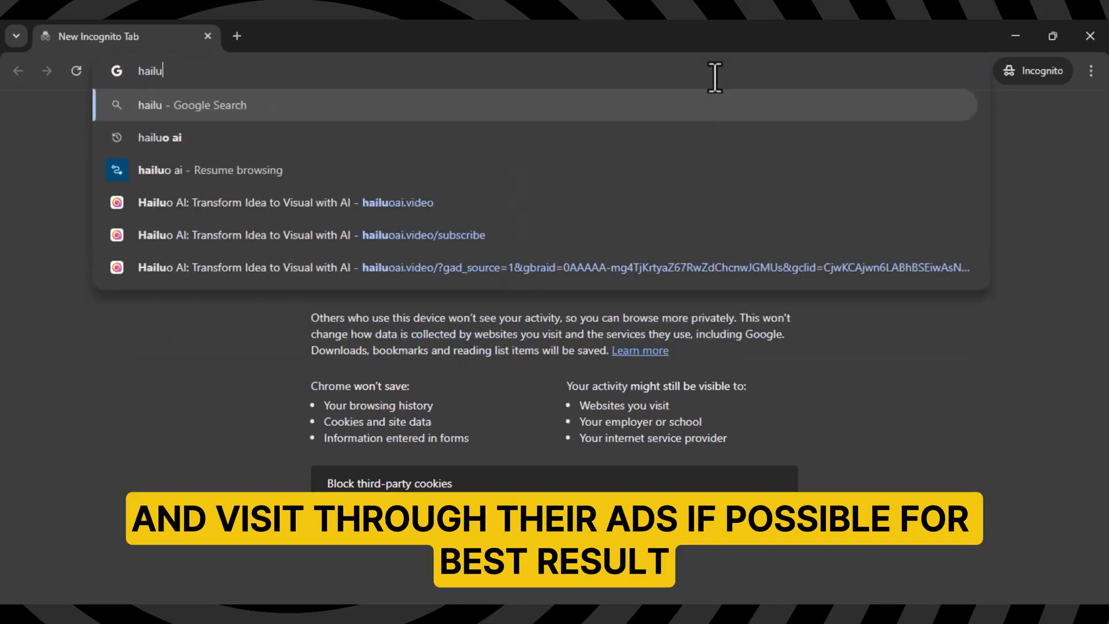
click(159, 138)
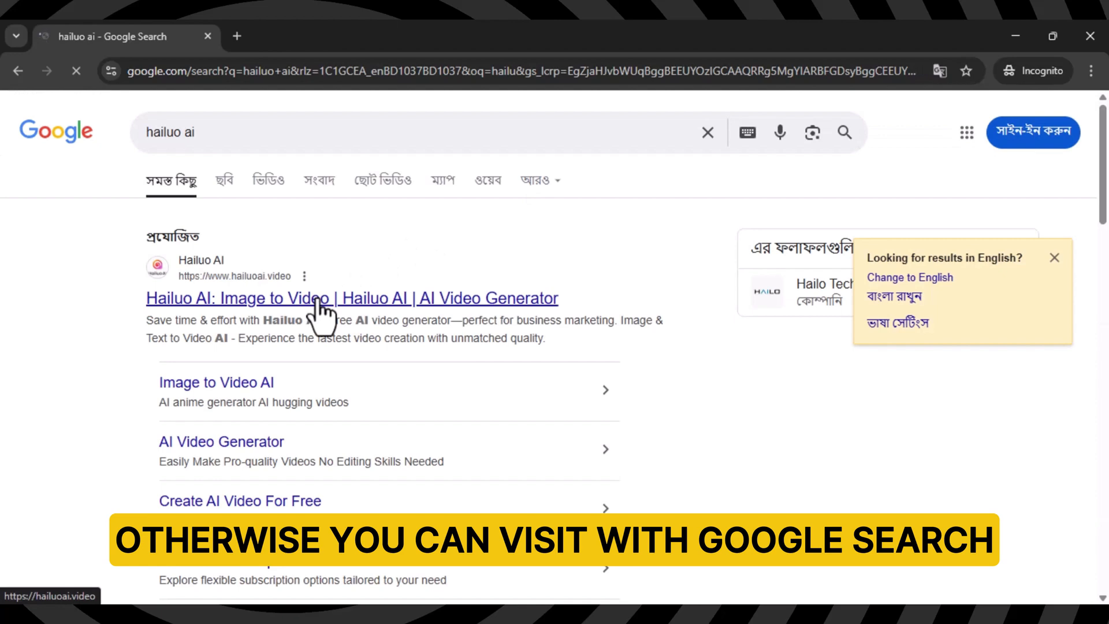
click(315, 298)
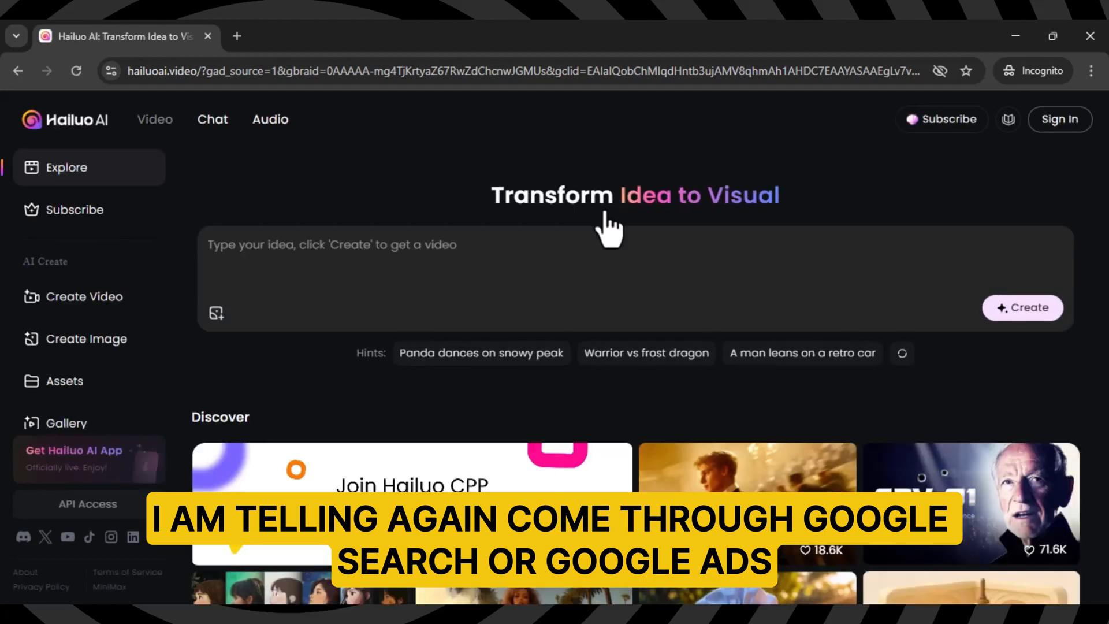
mouse_move(973, 204)
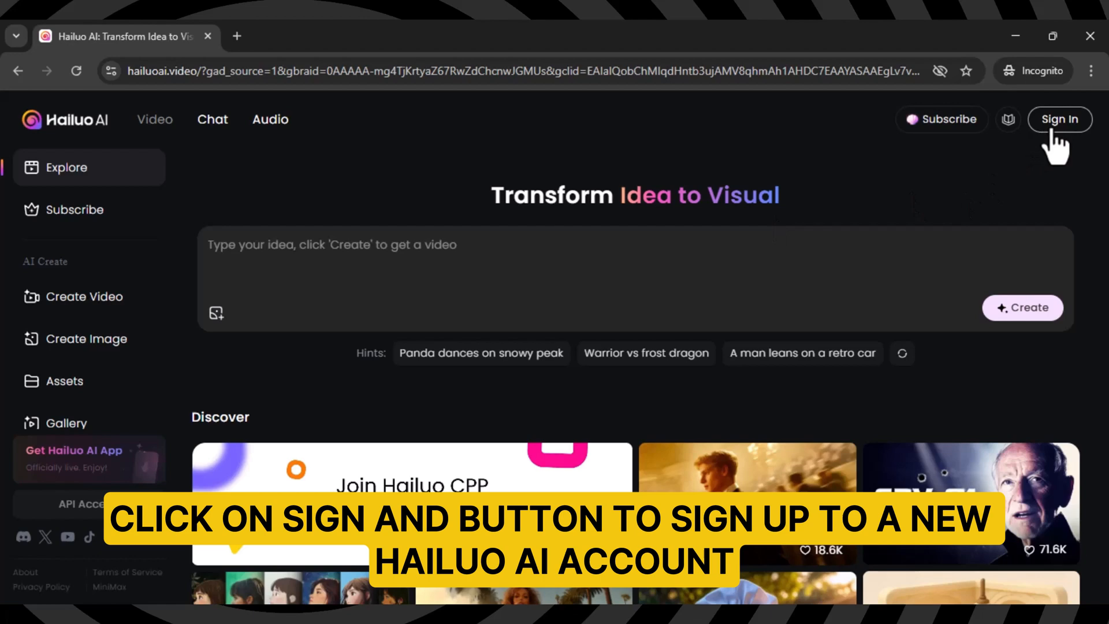
Choose Sign In on Hailuo AI and continue with a Google account
click(1059, 119)
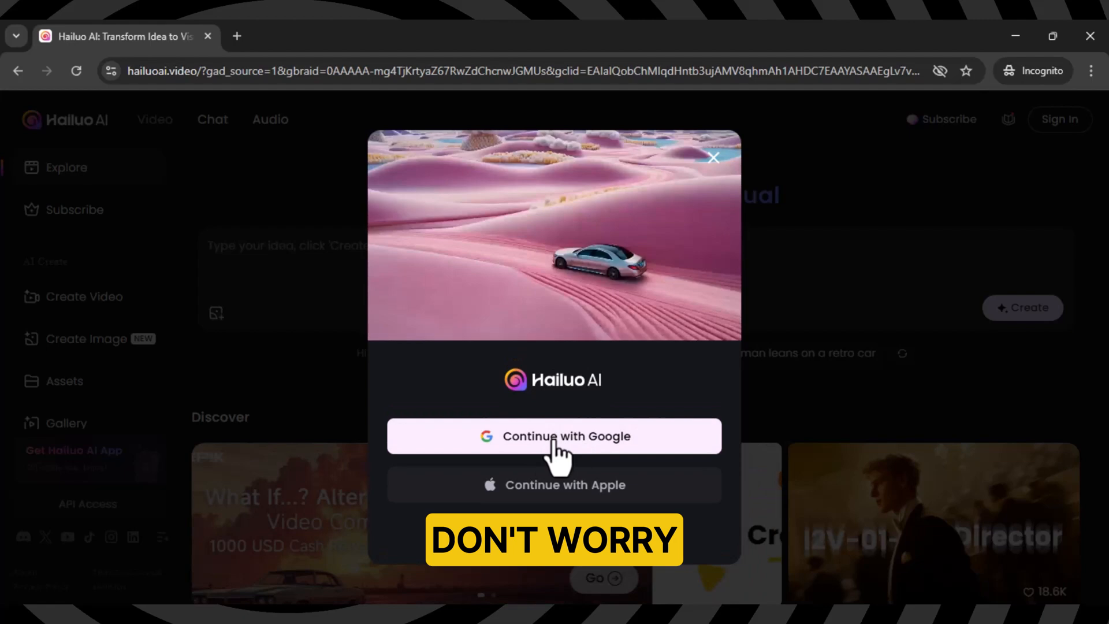
click(554, 435)
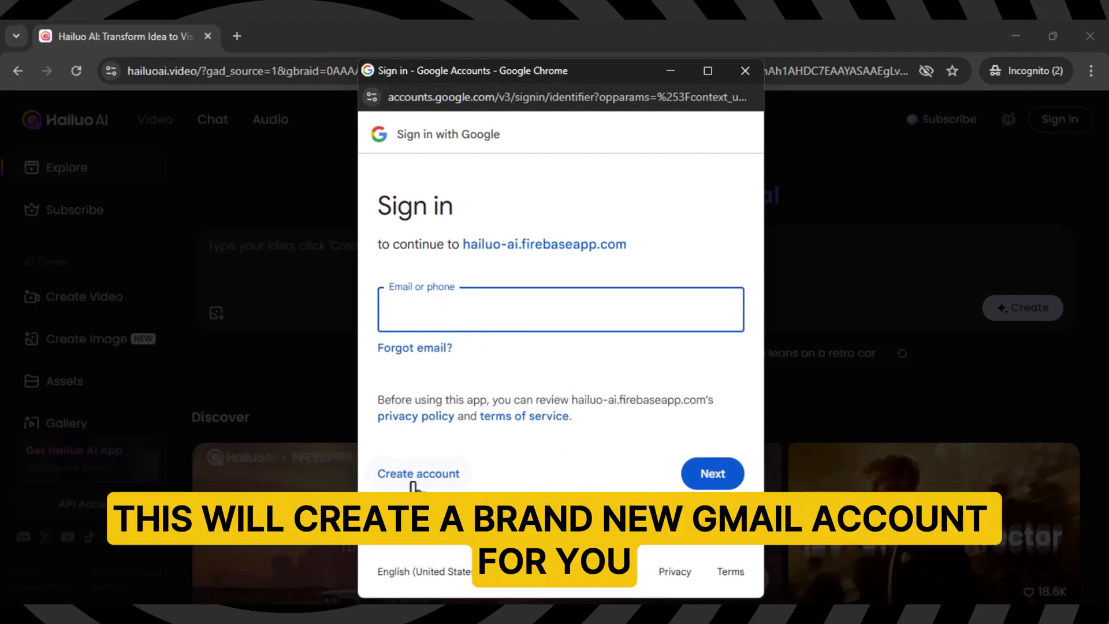
Start a new Google account with the first name 'hailuoai'
click(418, 474)
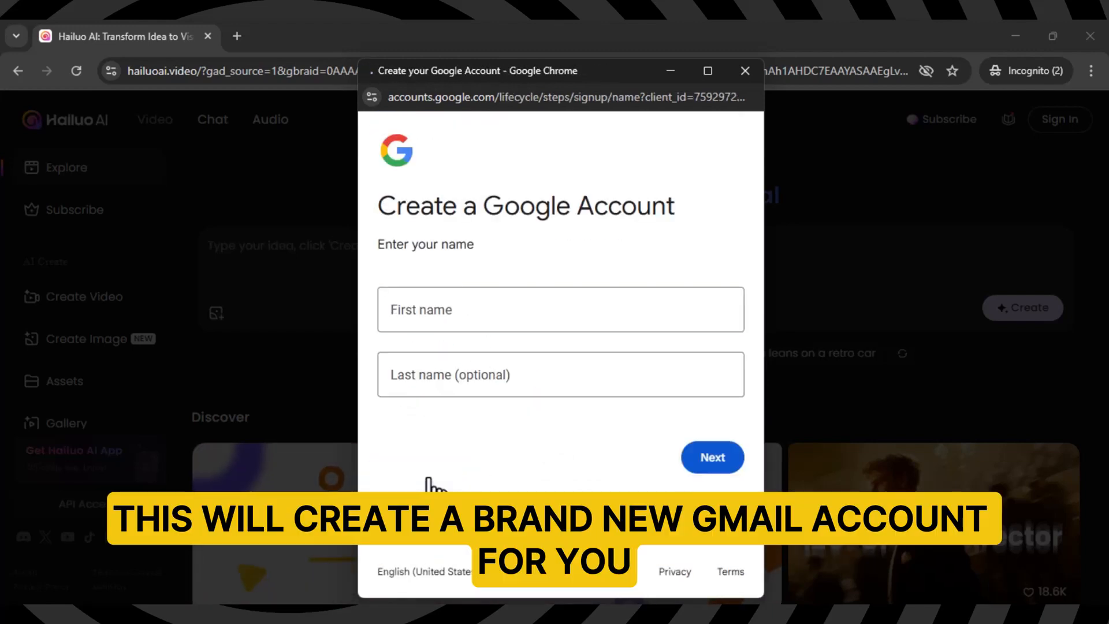
click(560, 309)
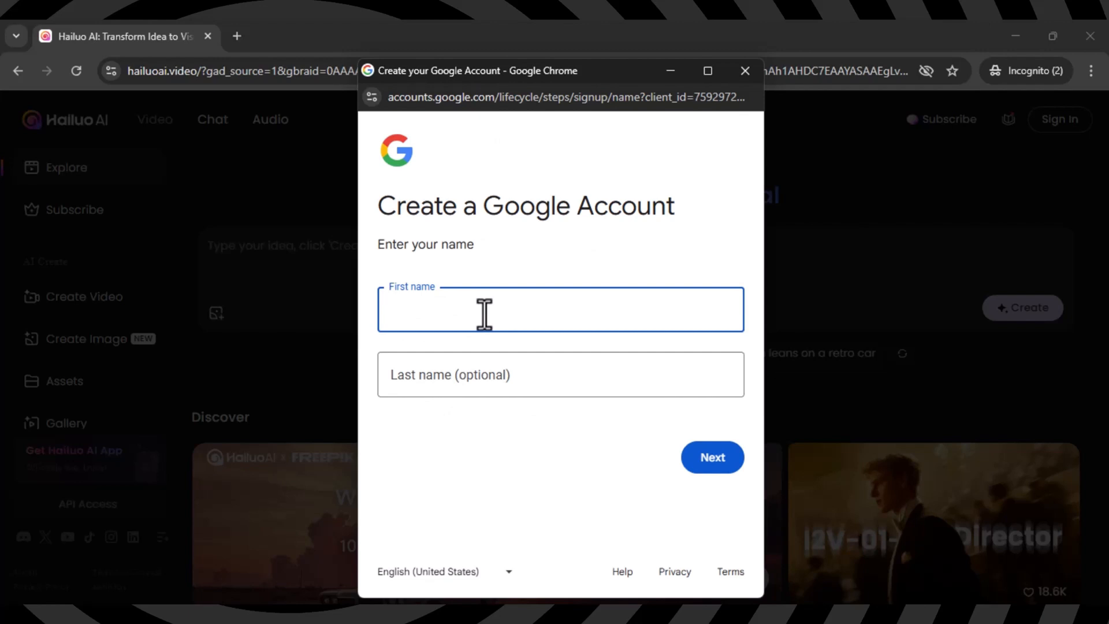
text(hailu)
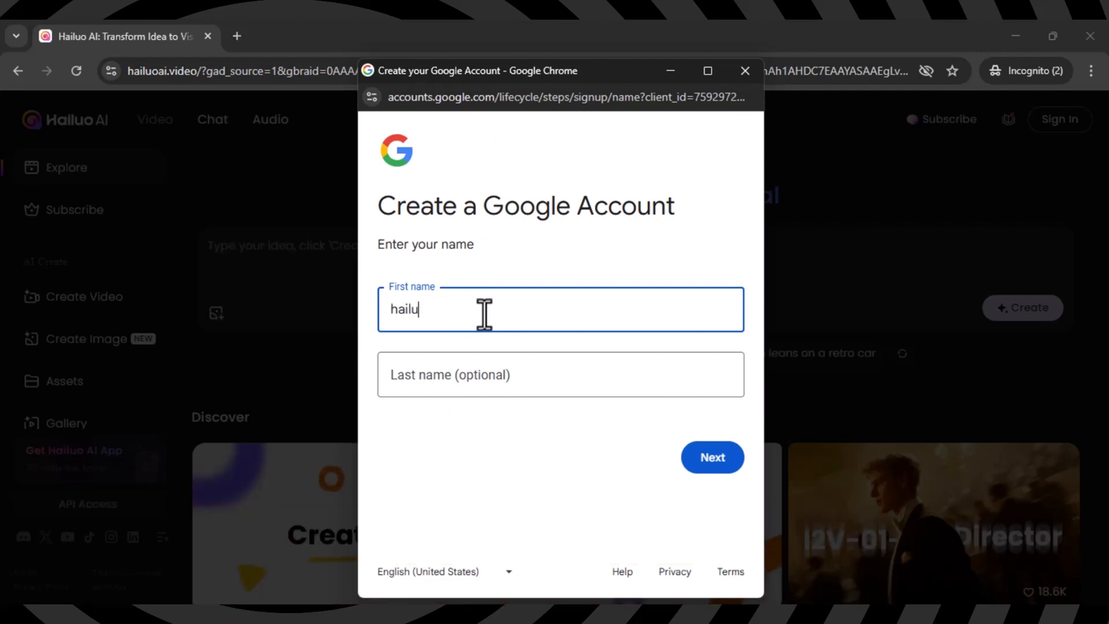
text(oai)
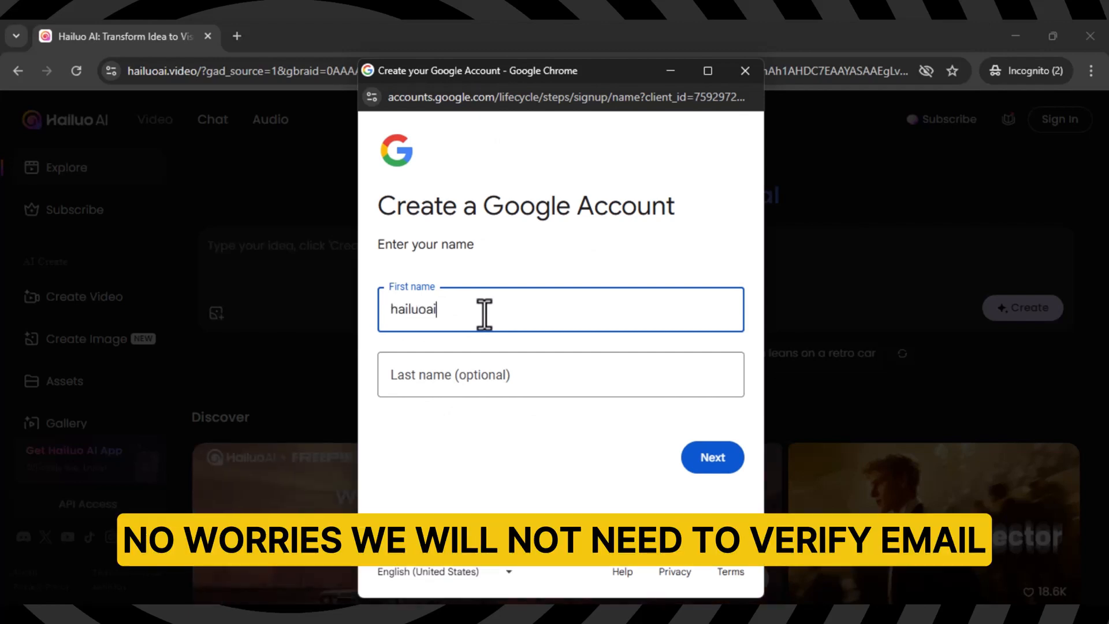
click(712, 457)
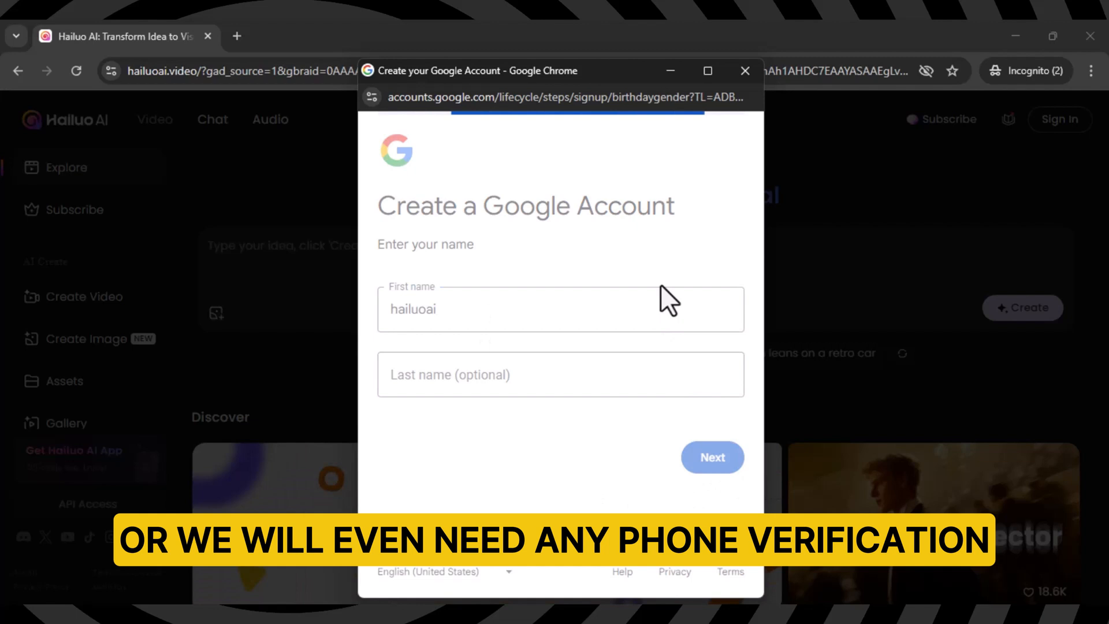
Set the birthday to January 2000 and choose a gender
click(711, 457)
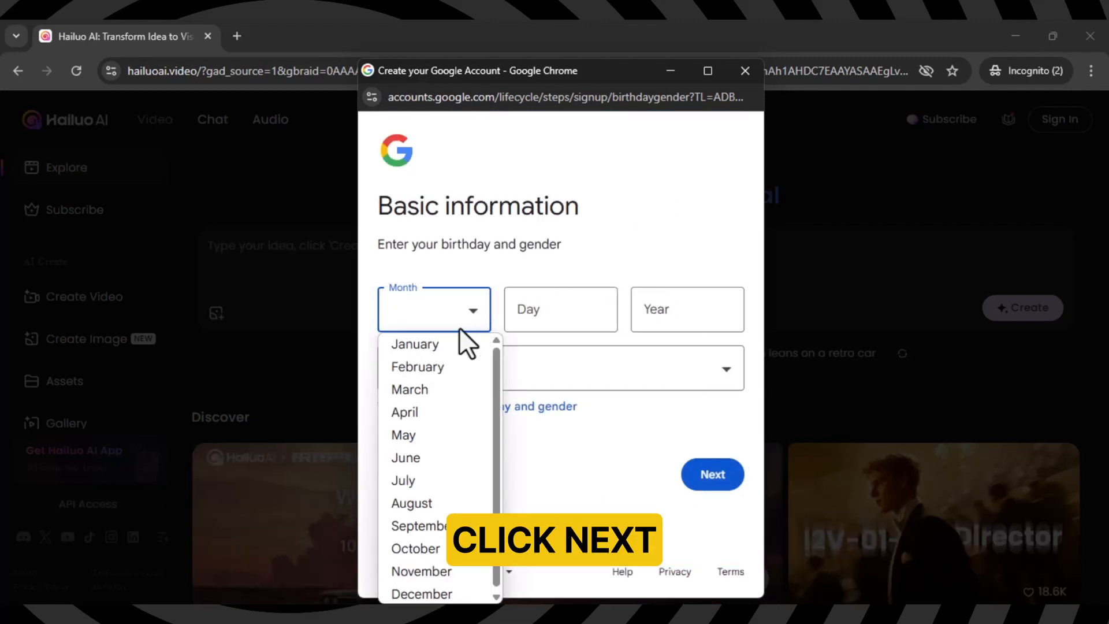
click(415, 344)
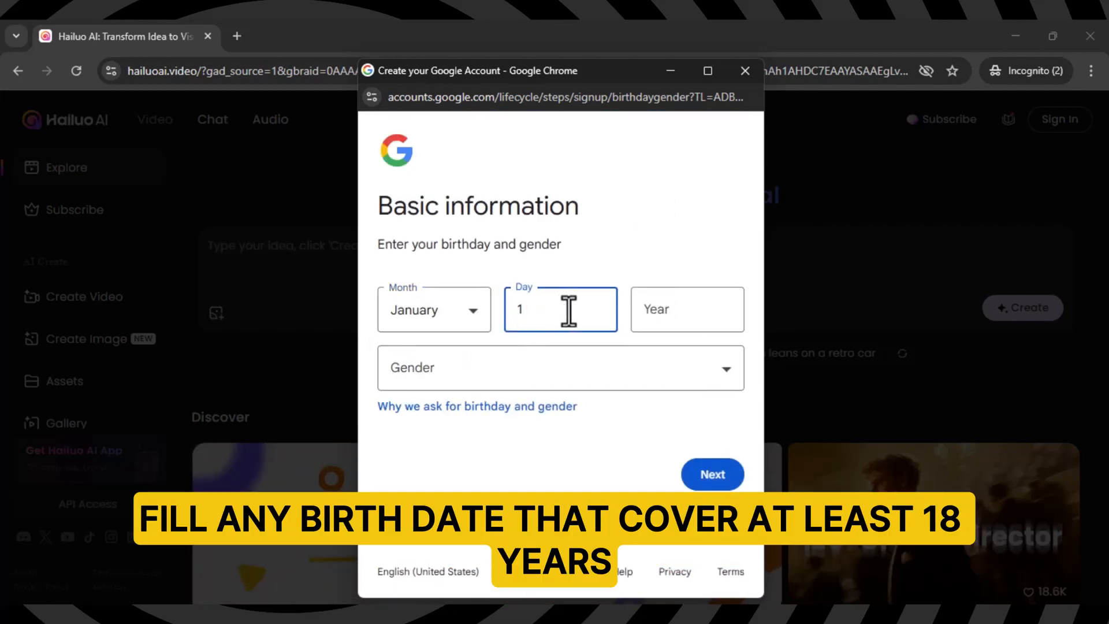
text(2000)
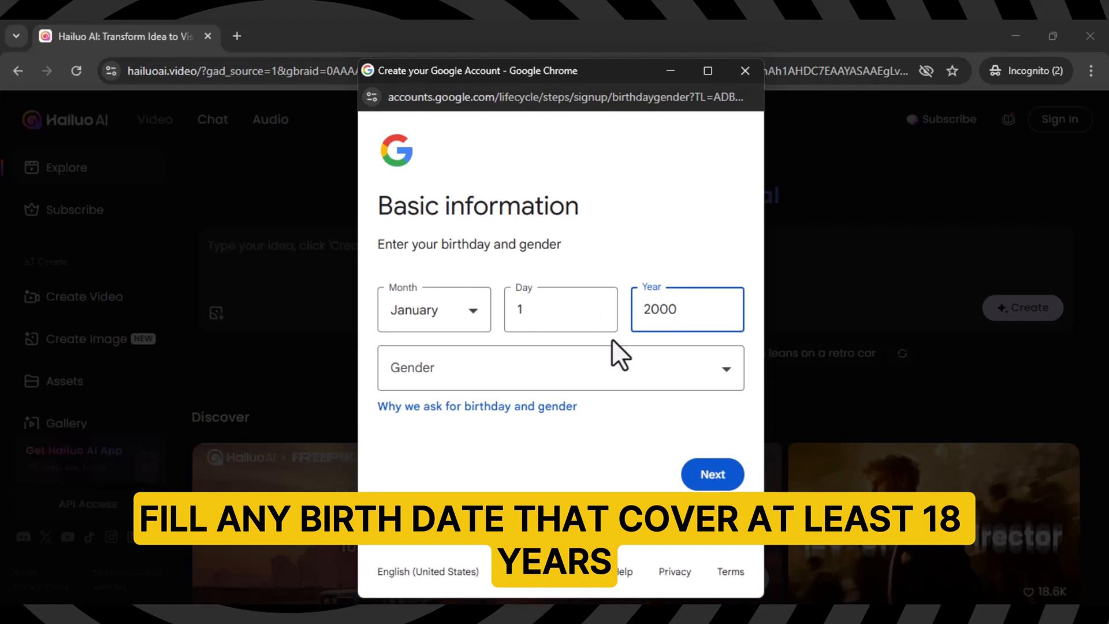
click(558, 368)
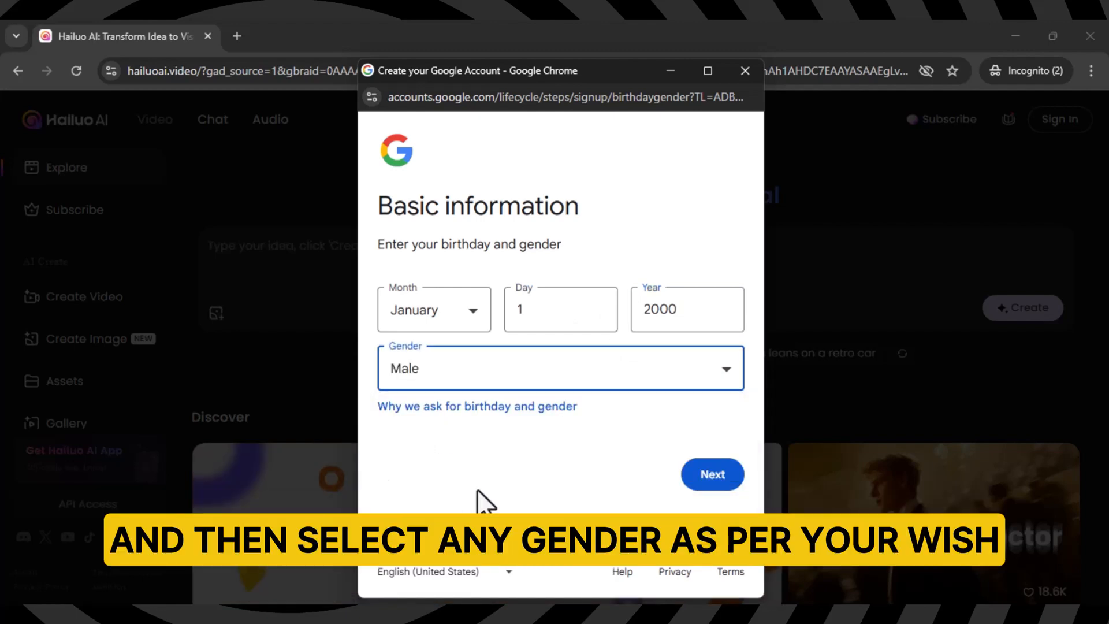
click(711, 474)
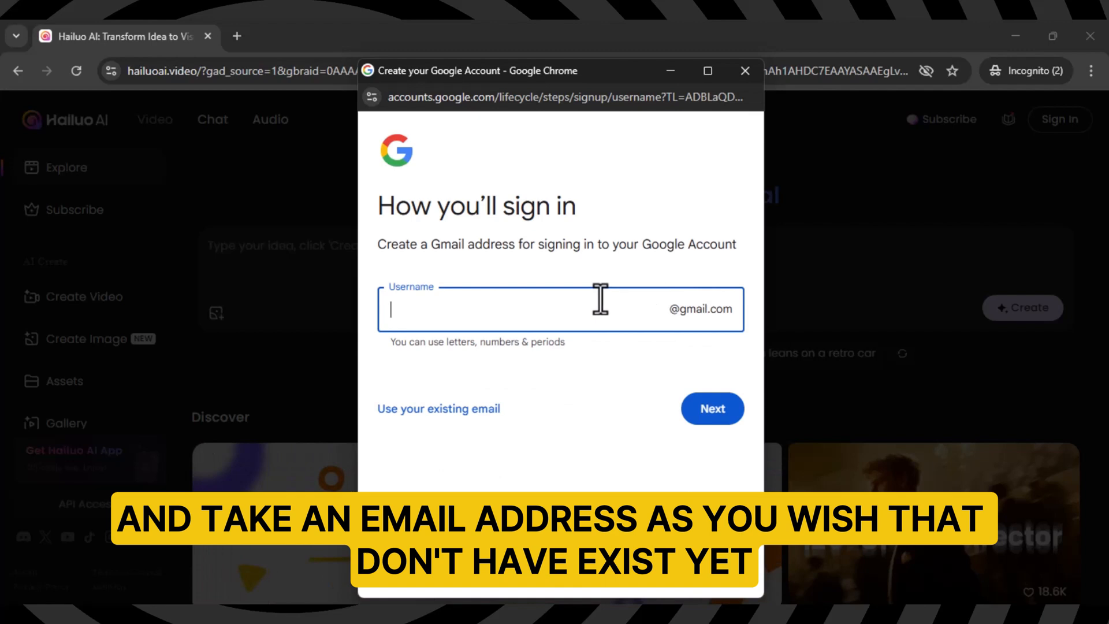
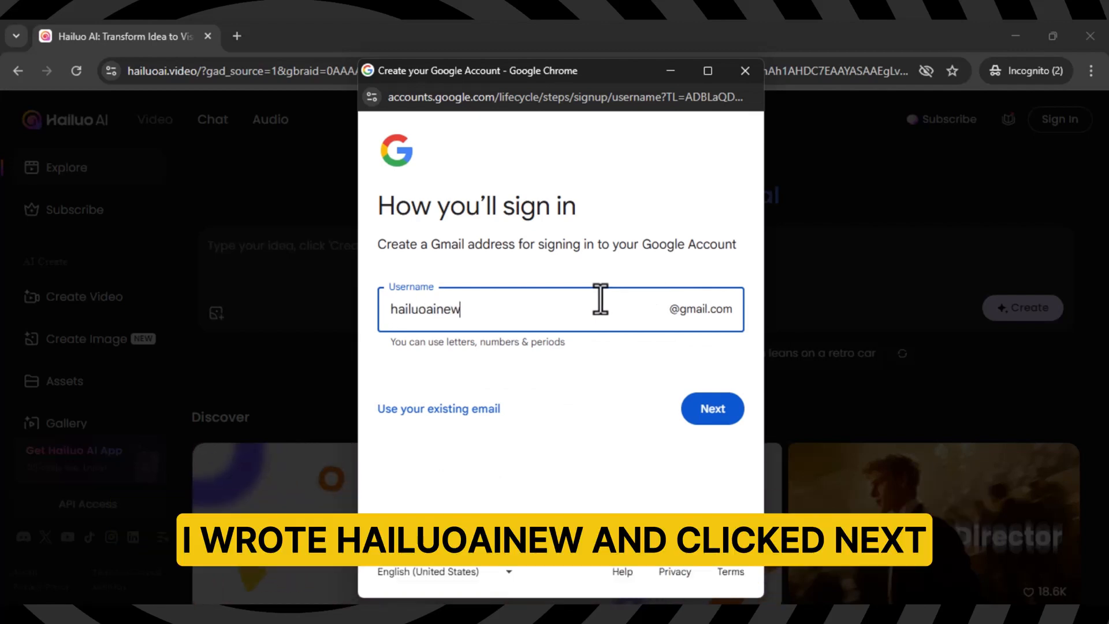
click(712, 408)
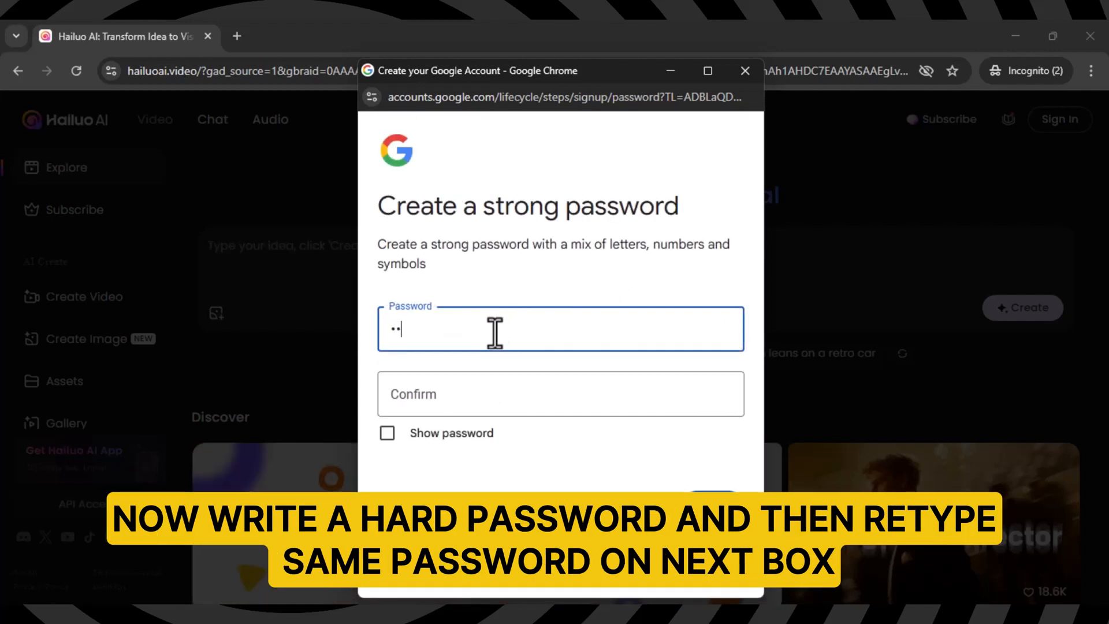
text(password)
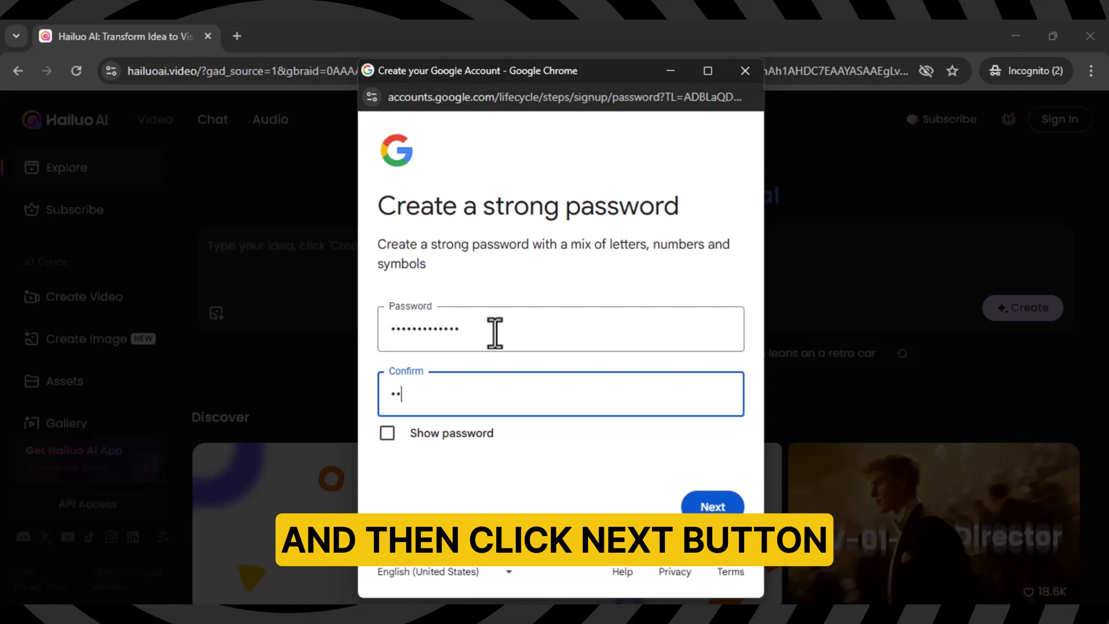
text(••••••••••)
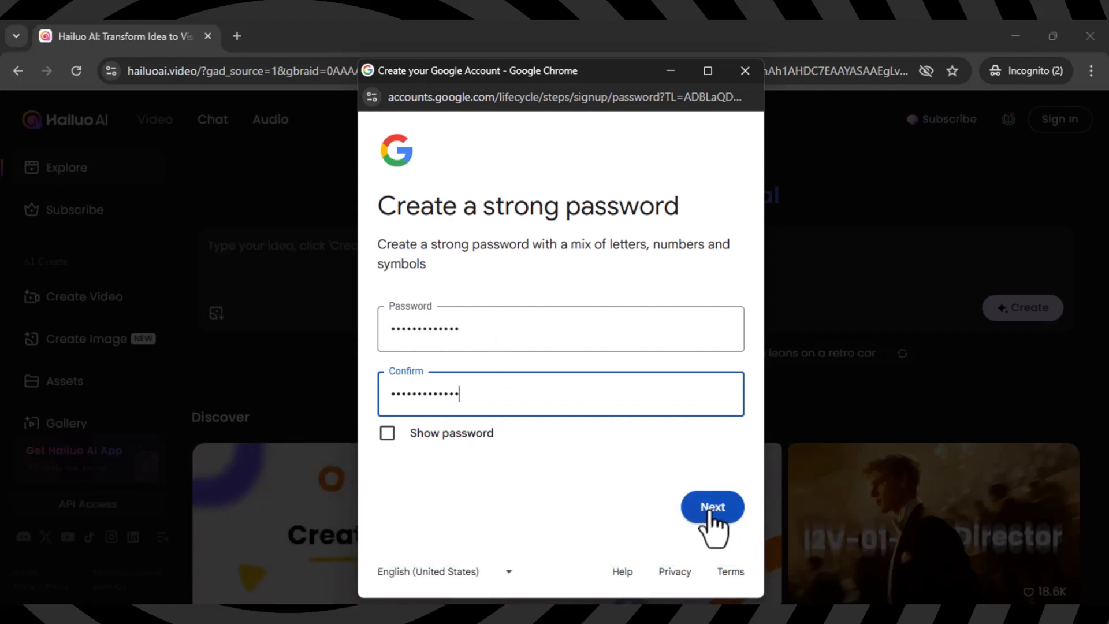
click(711, 507)
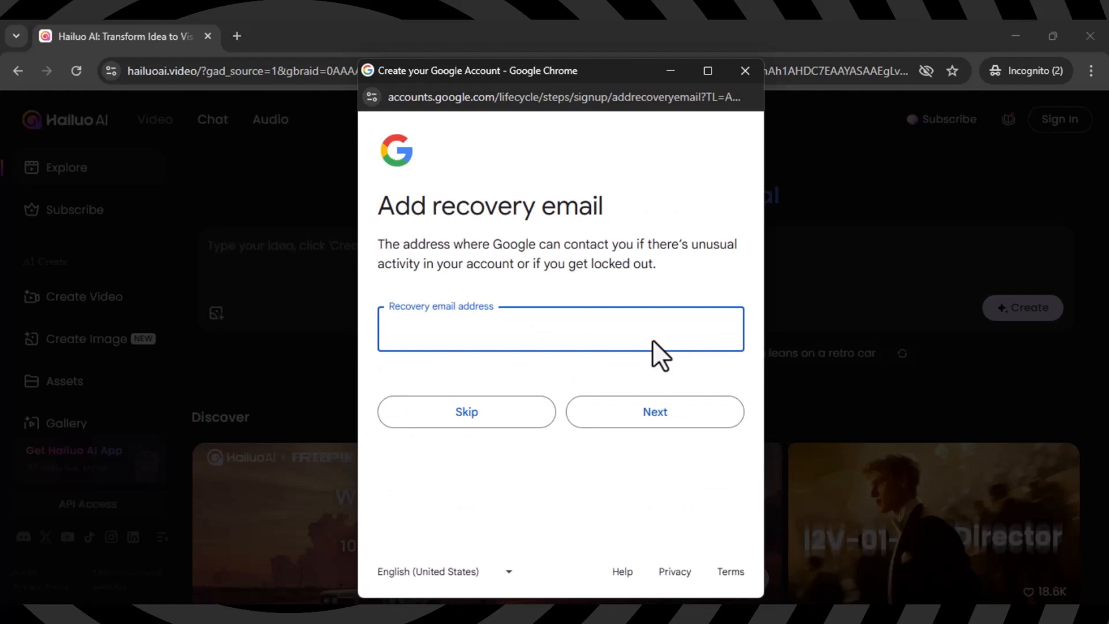
Skip the recovery email, confirm details, accept Google's terms, and allow sign-in to Hailuo AI
click(466, 412)
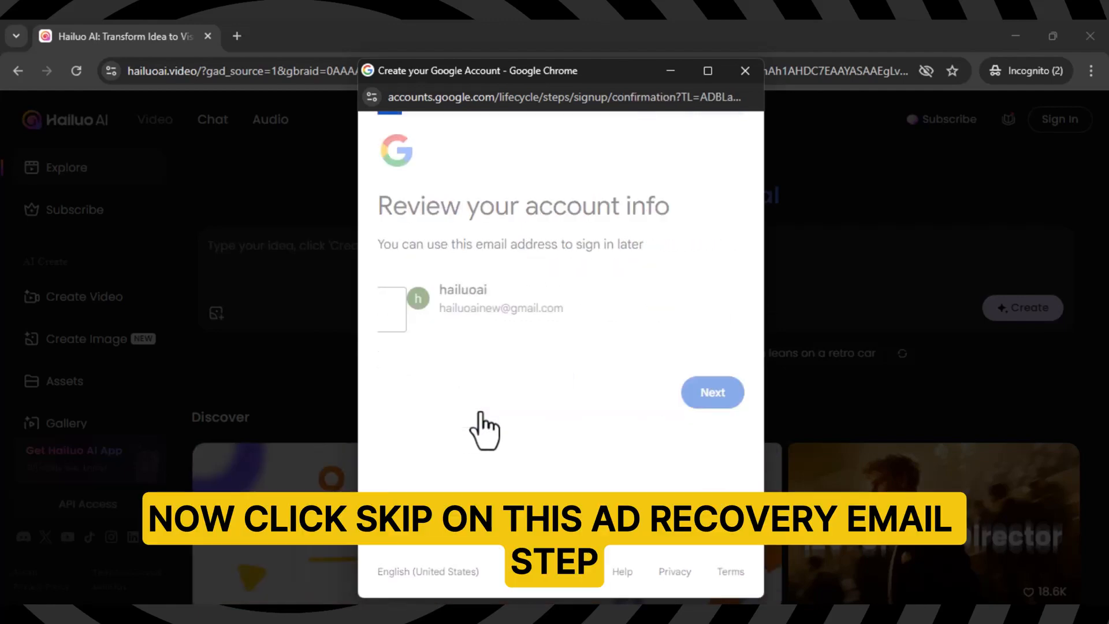
click(712, 375)
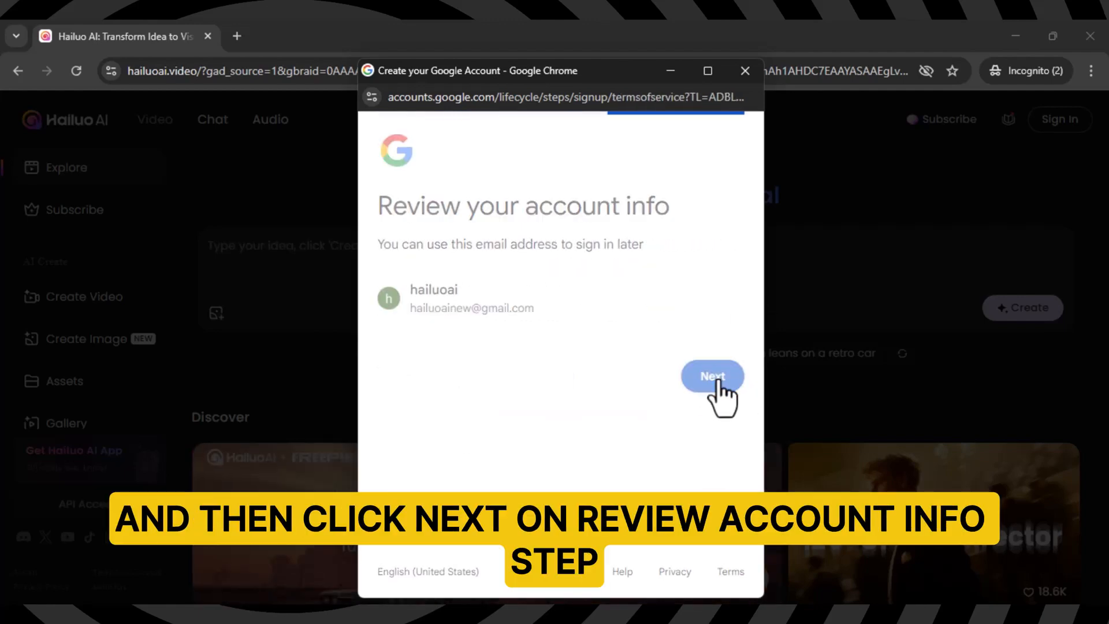
click(712, 375)
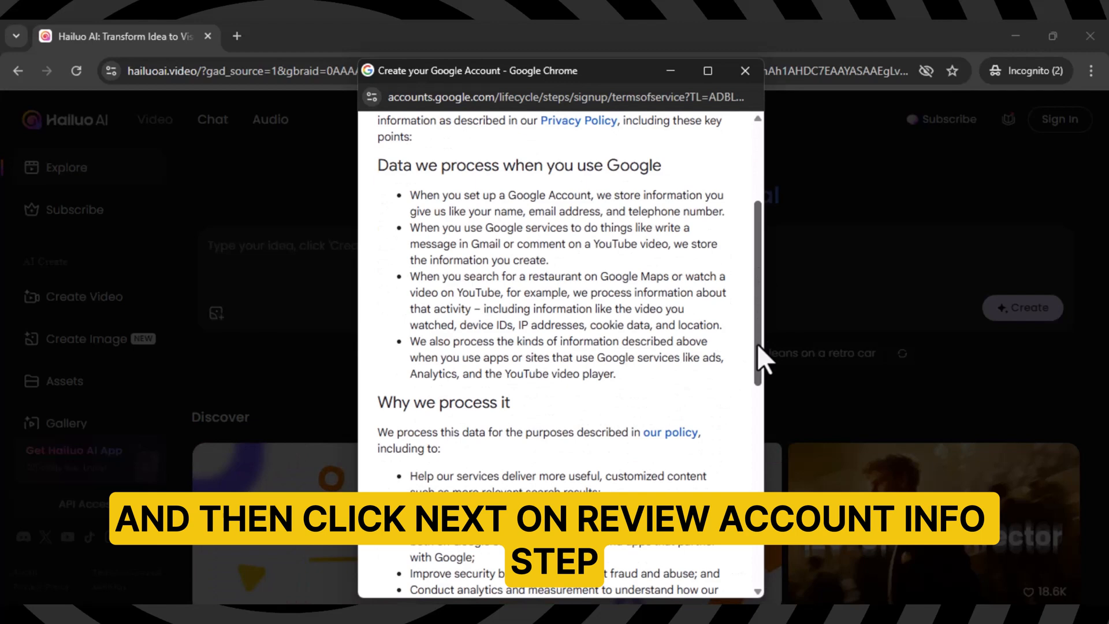
scroll(down, 3)
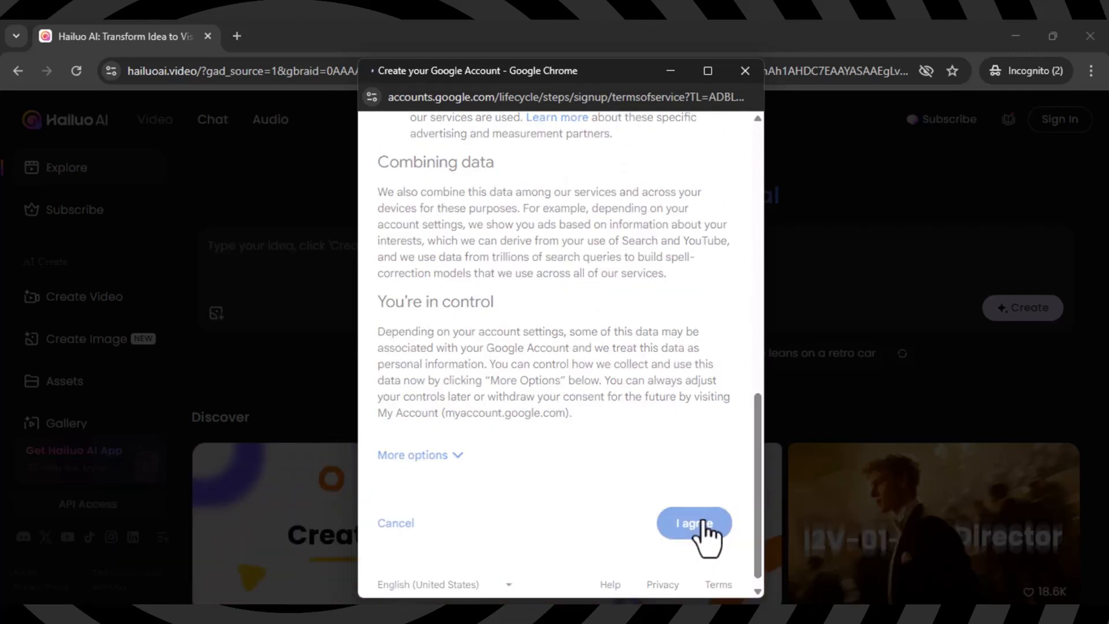
click(694, 523)
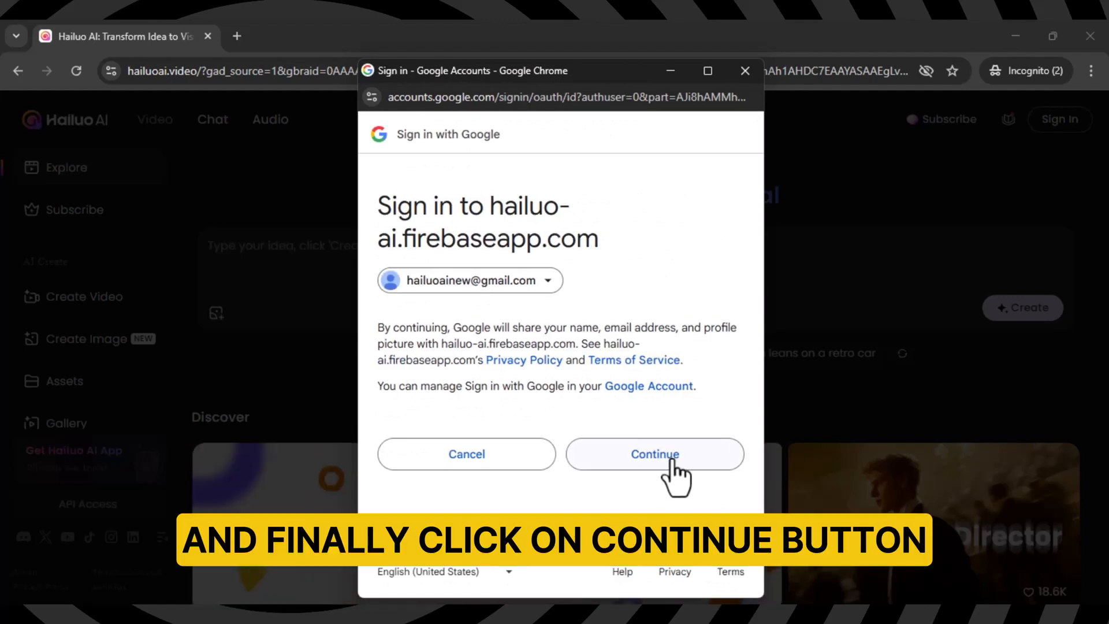
click(653, 454)
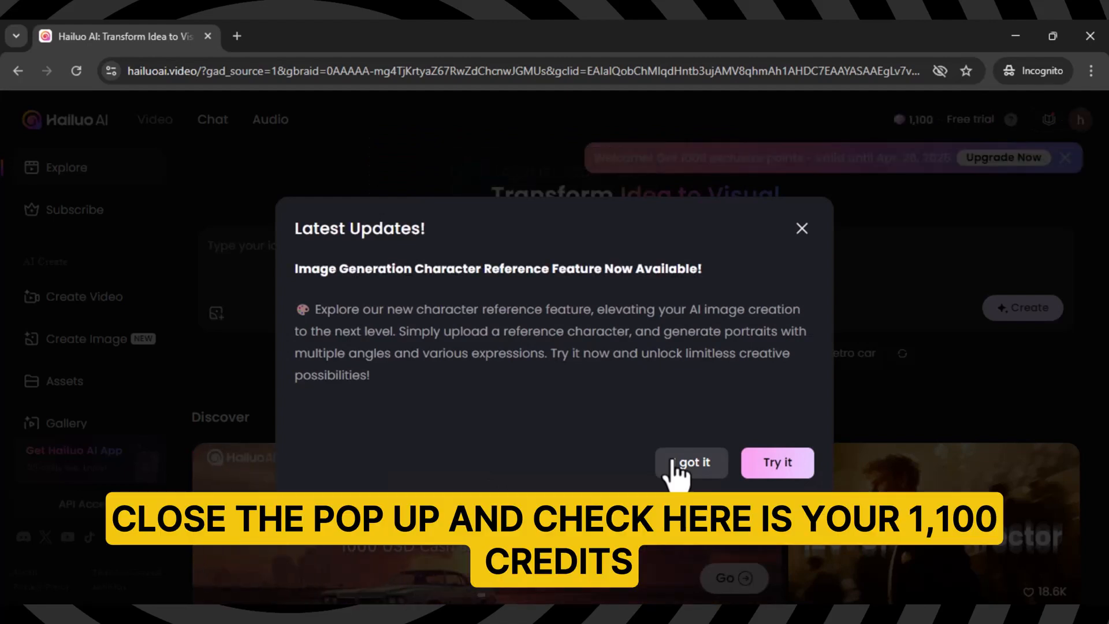
Close the Latest Updates popup and go to Create Image in the sidebar
click(691, 462)
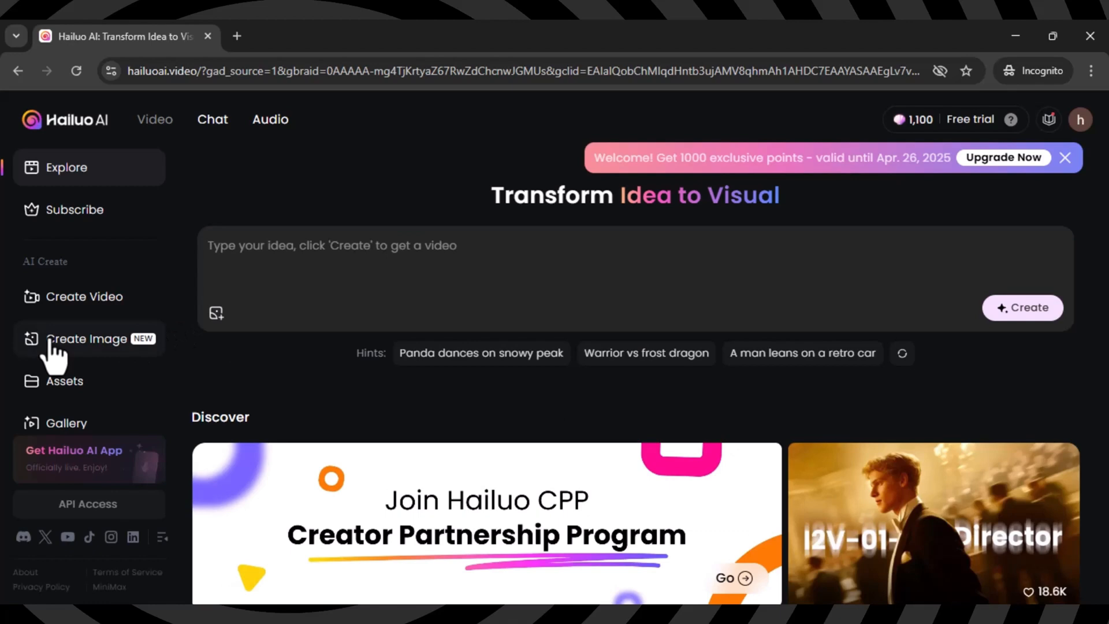
click(915, 119)
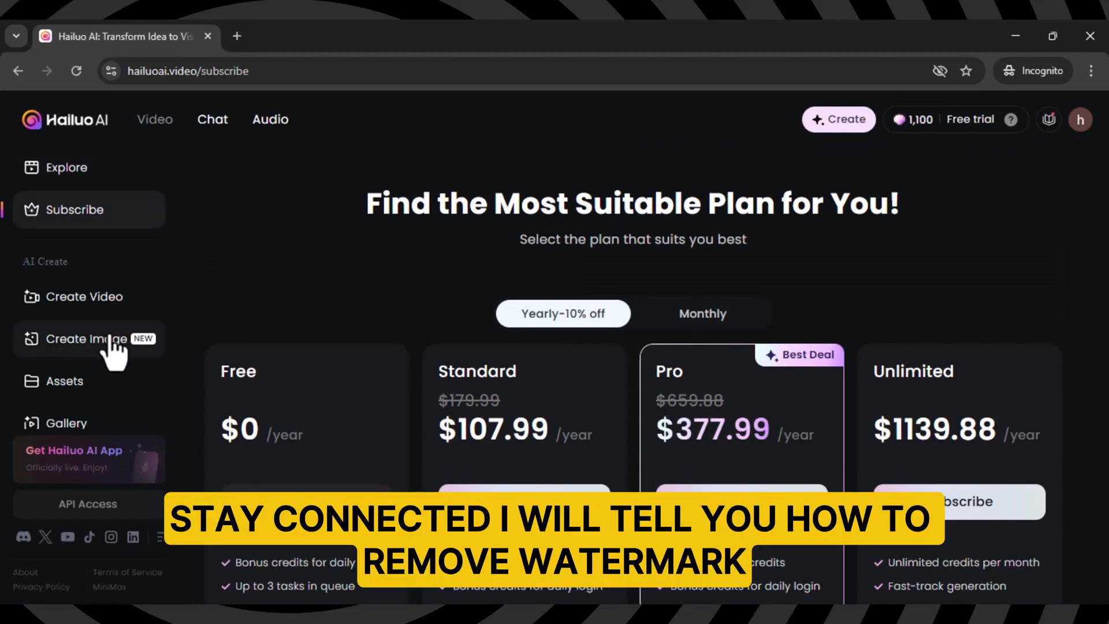
click(79, 340)
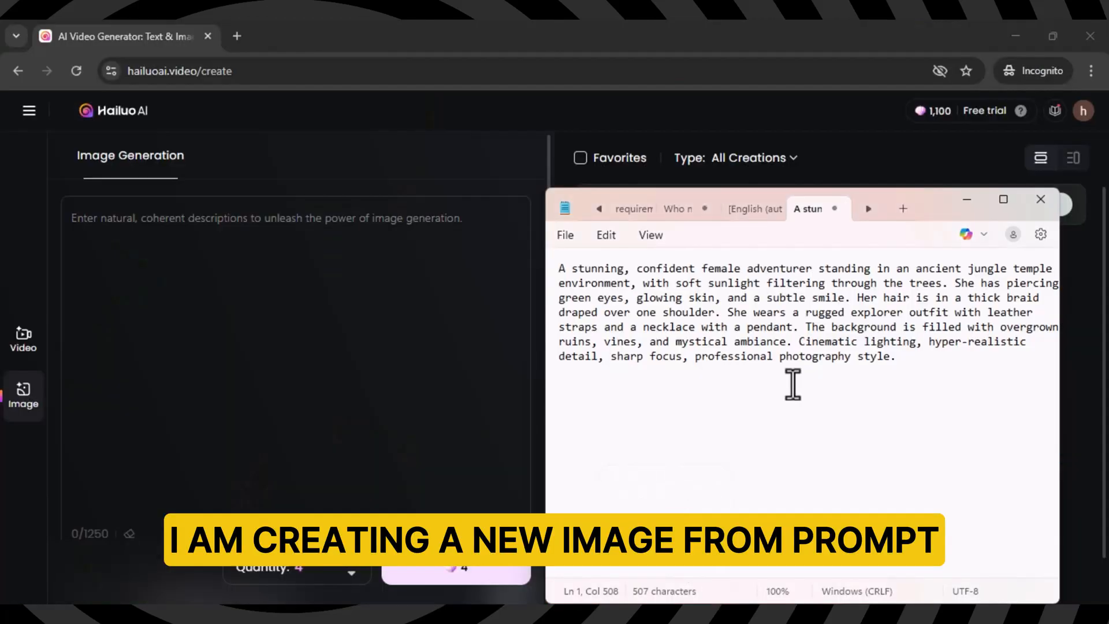
Paste the jungle-temple adventurer prompt from Notepad into the image description box
key(ctrl+a)
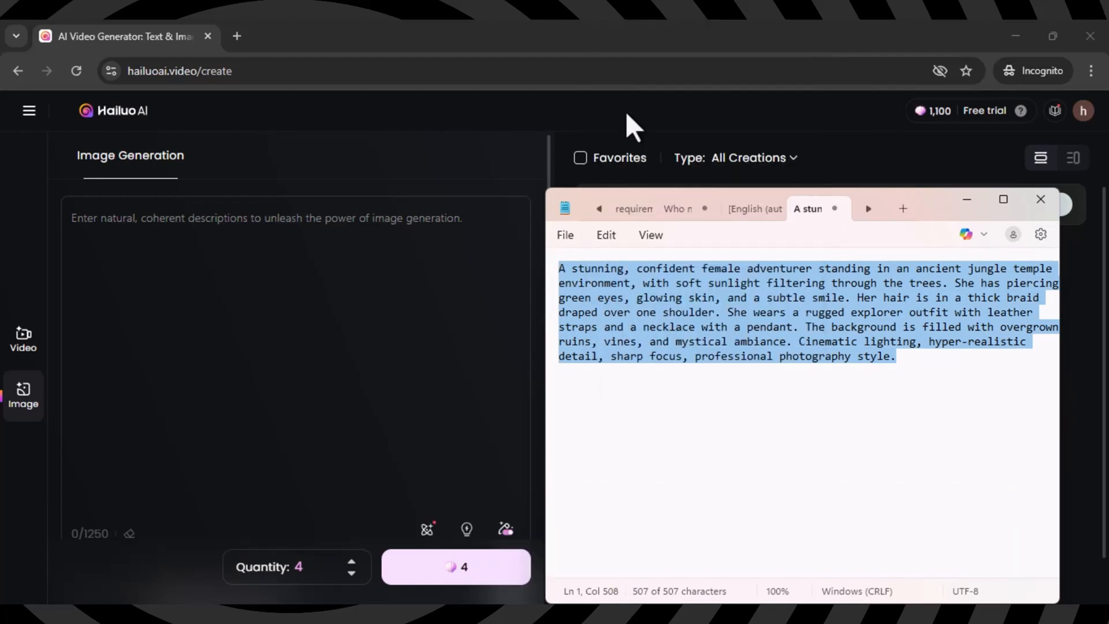
right_click(409, 218)
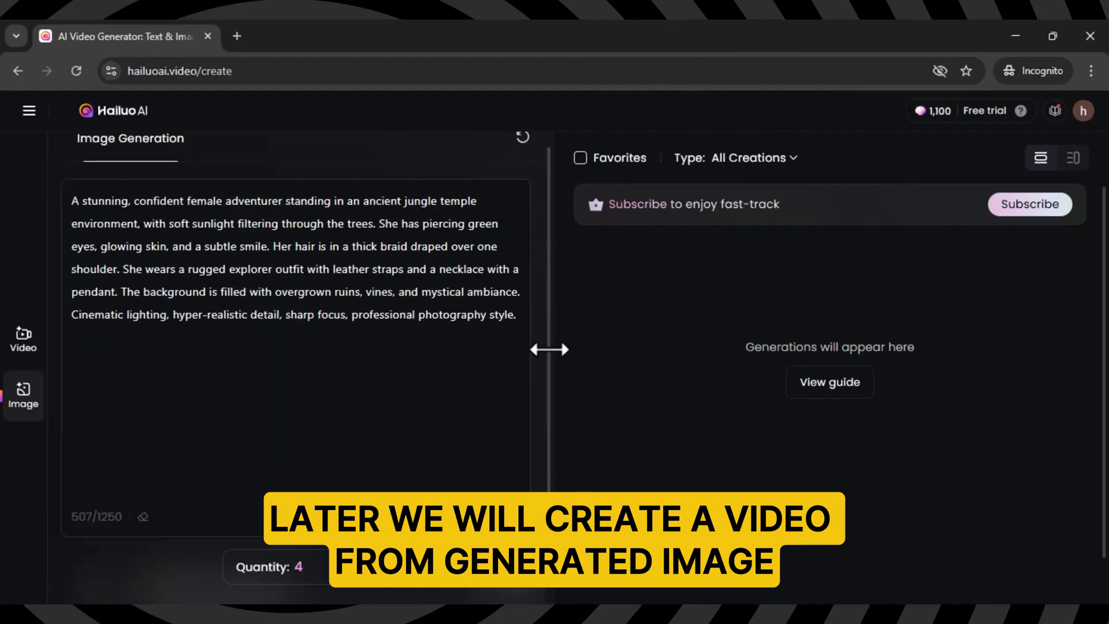
scroll(down, 3)
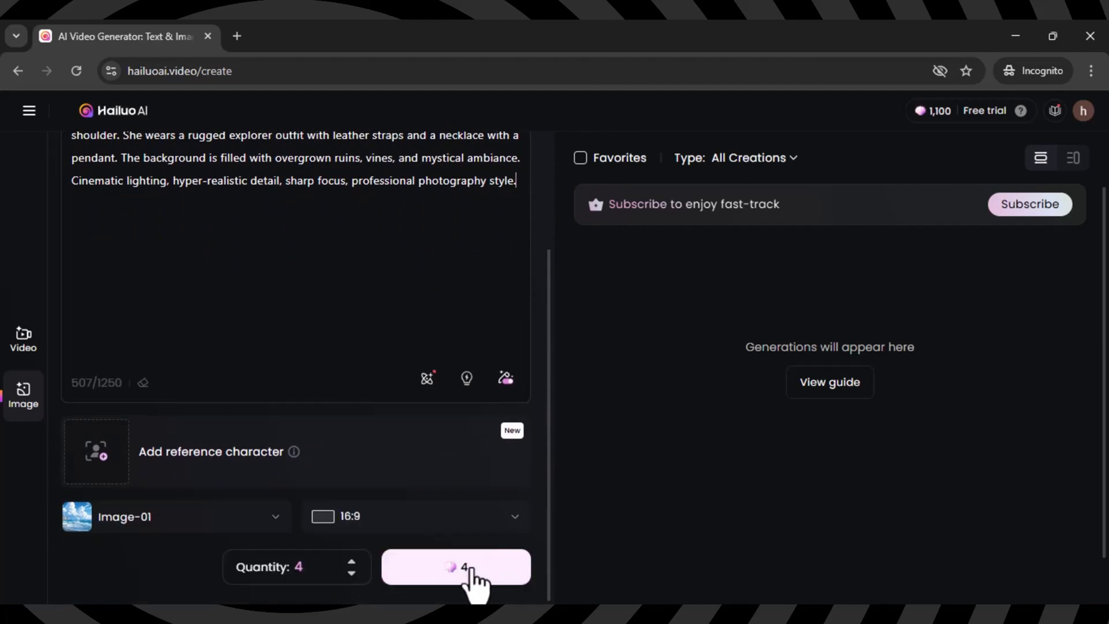
Generate four adventurer images from the prompt with Quantity 4
click(456, 567)
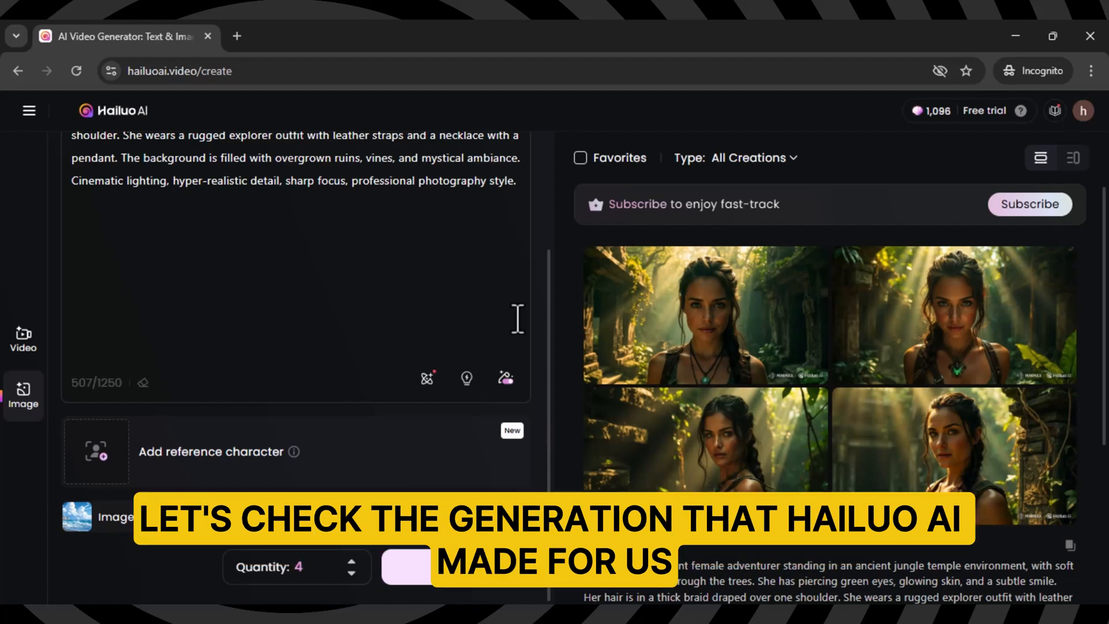
mouse_move(707, 315)
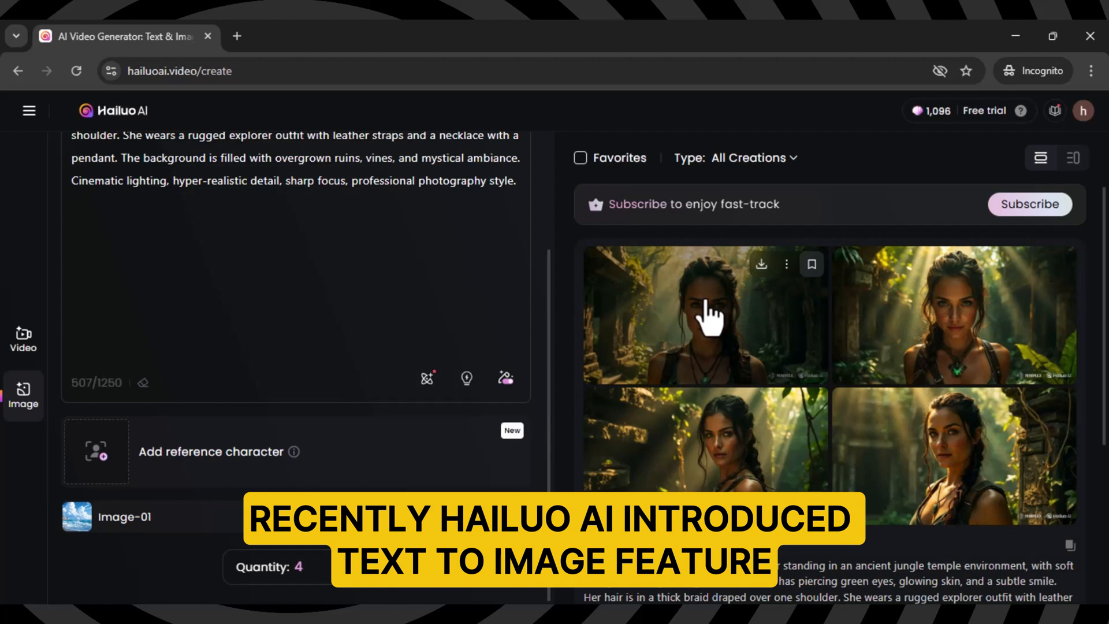
Preview all four generated images, then send the fourth one to Video It
click(704, 316)
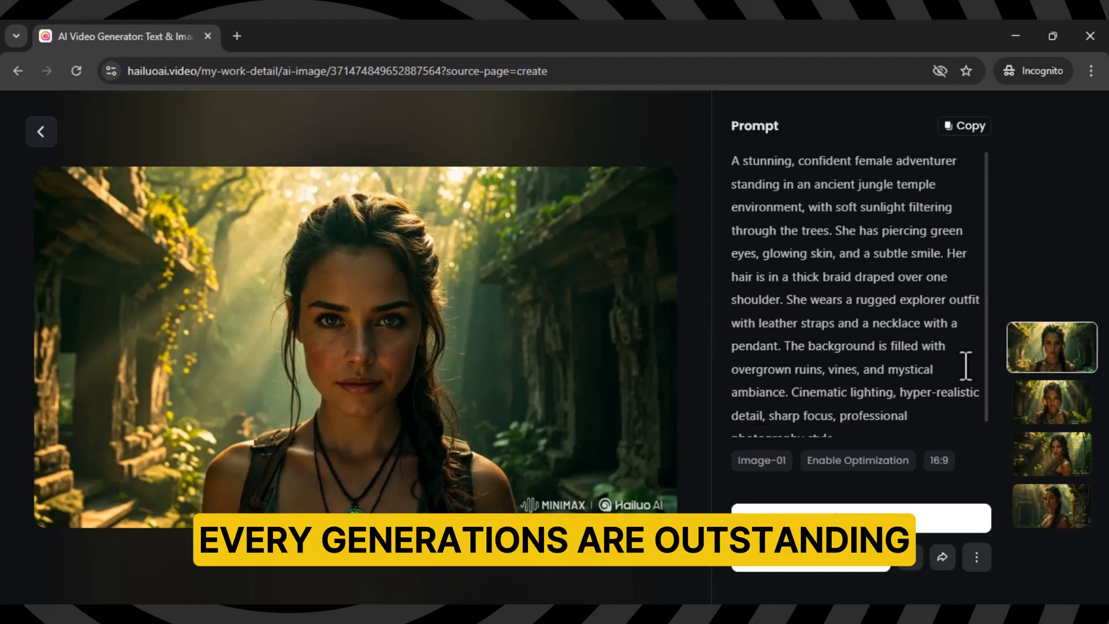
click(1050, 346)
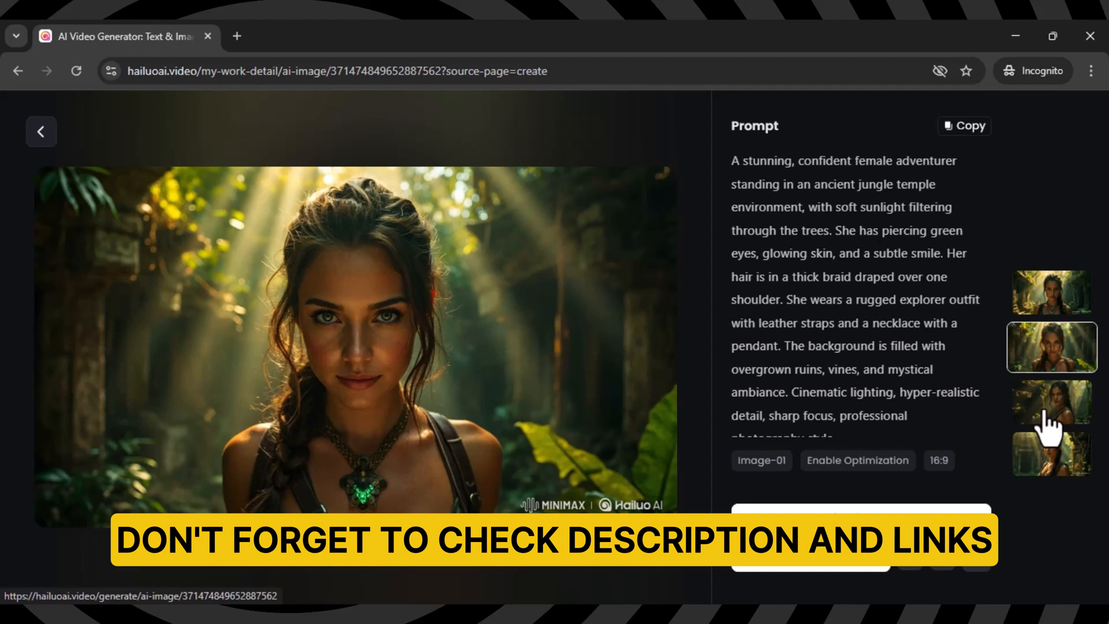
click(1050, 347)
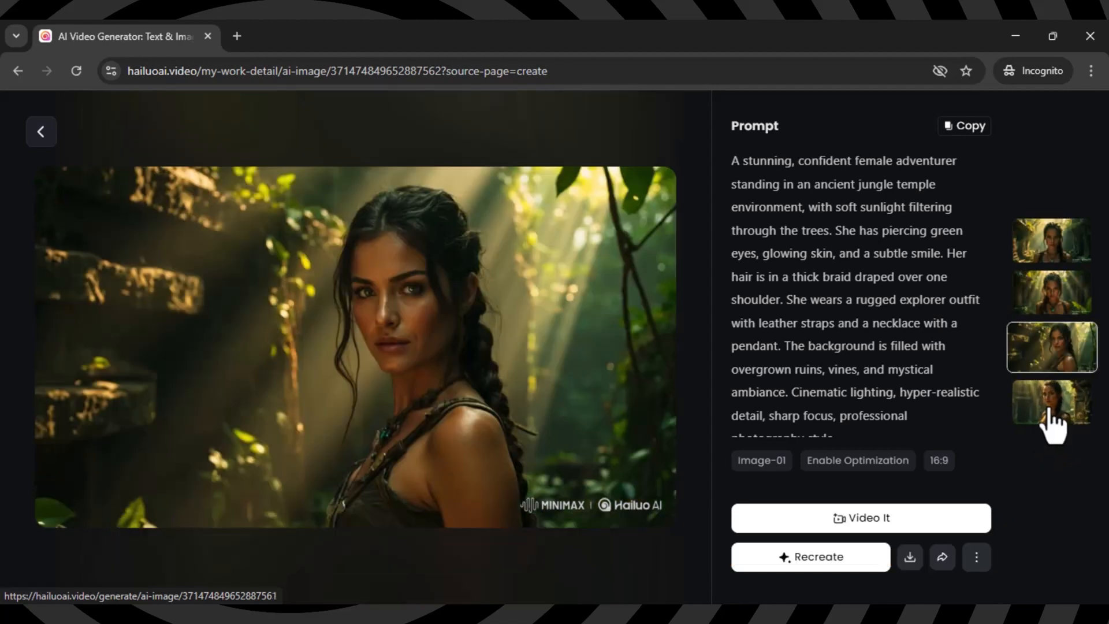
click(1051, 410)
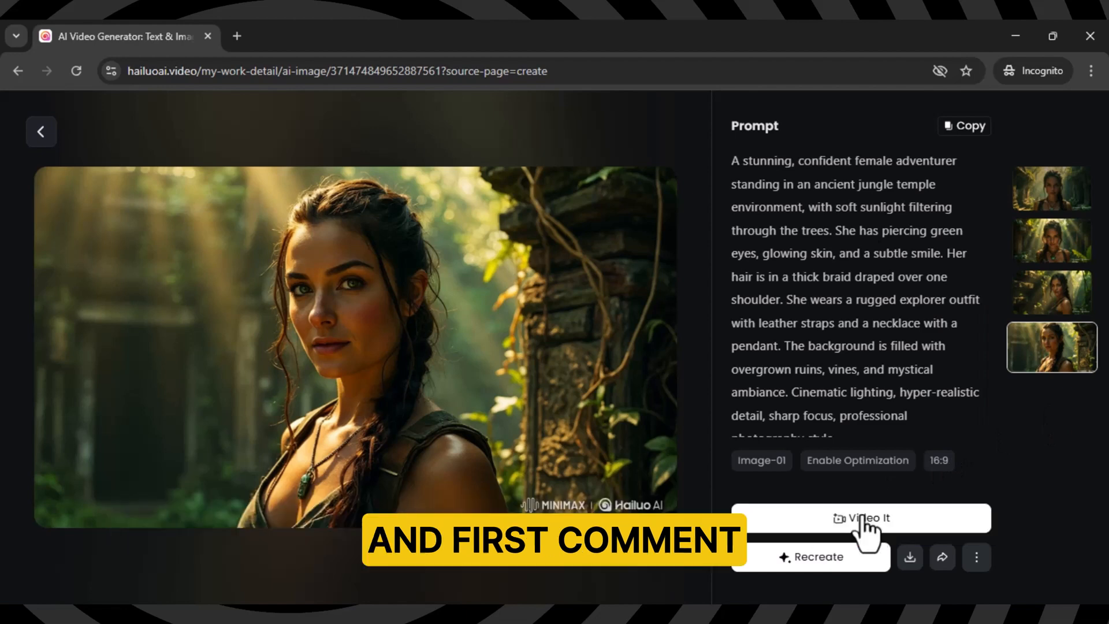
click(860, 517)
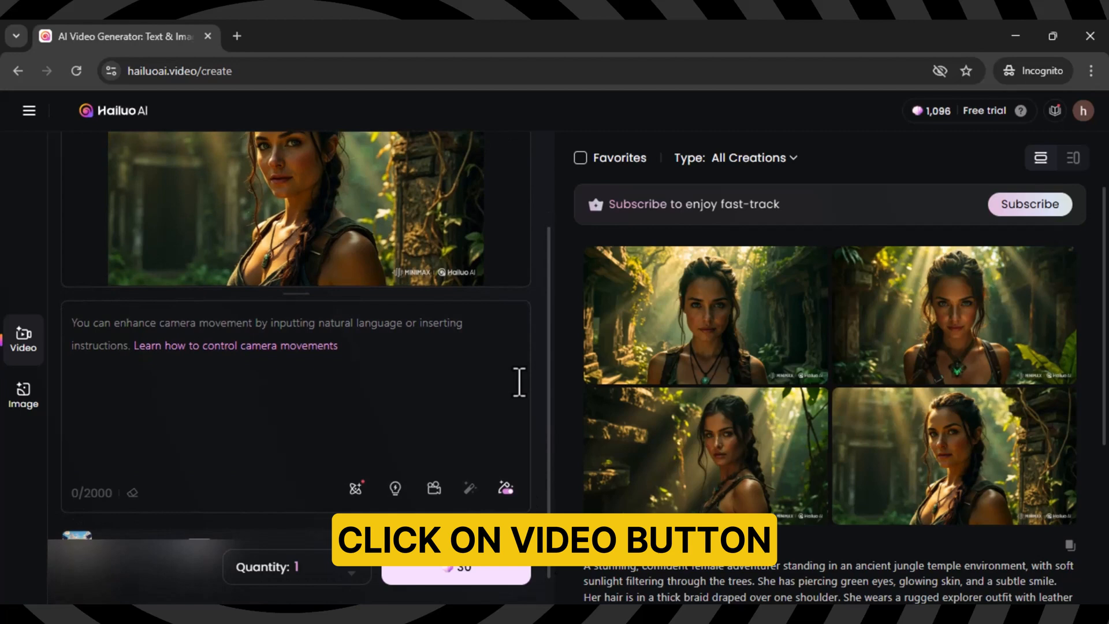
Enter the video prompt 'make her into reality in life' with Freedom camera movement
text(make)
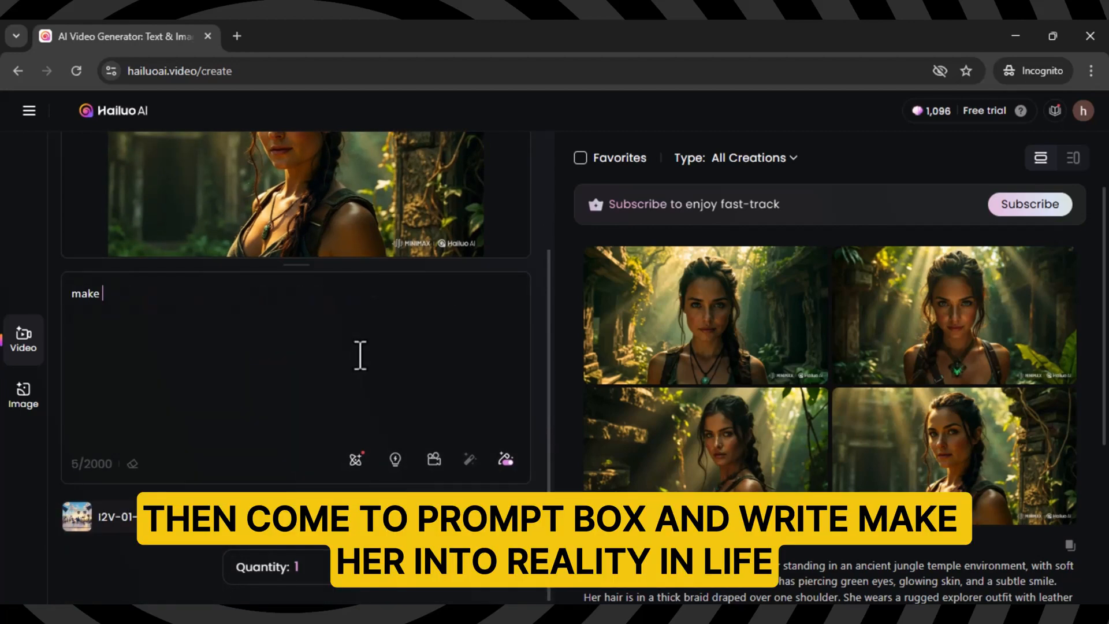
text(her into reali)
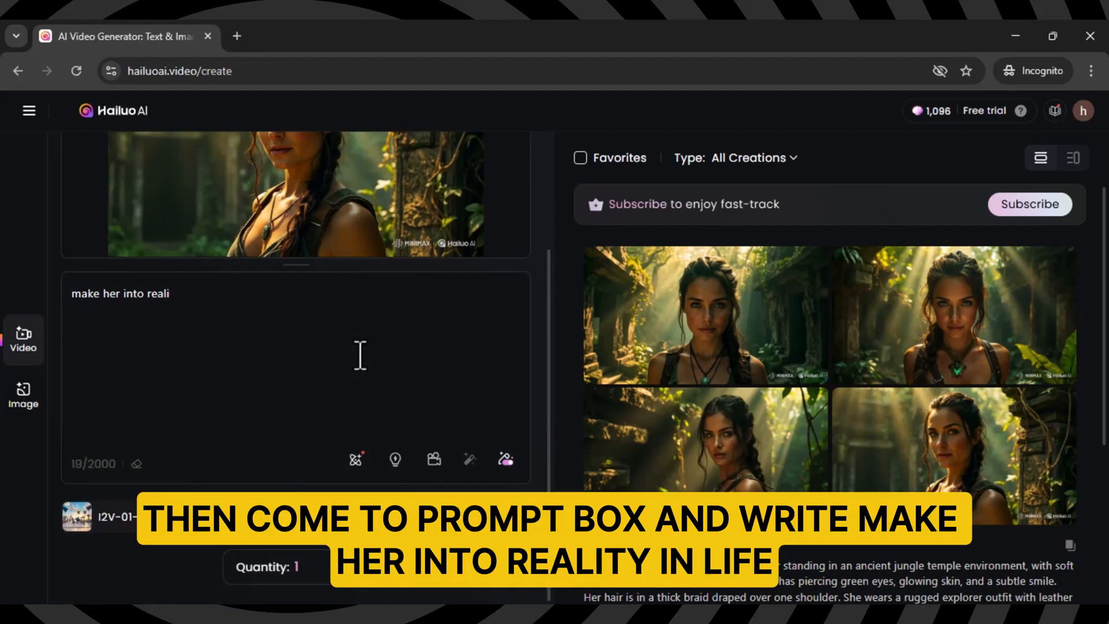
text(ty in)
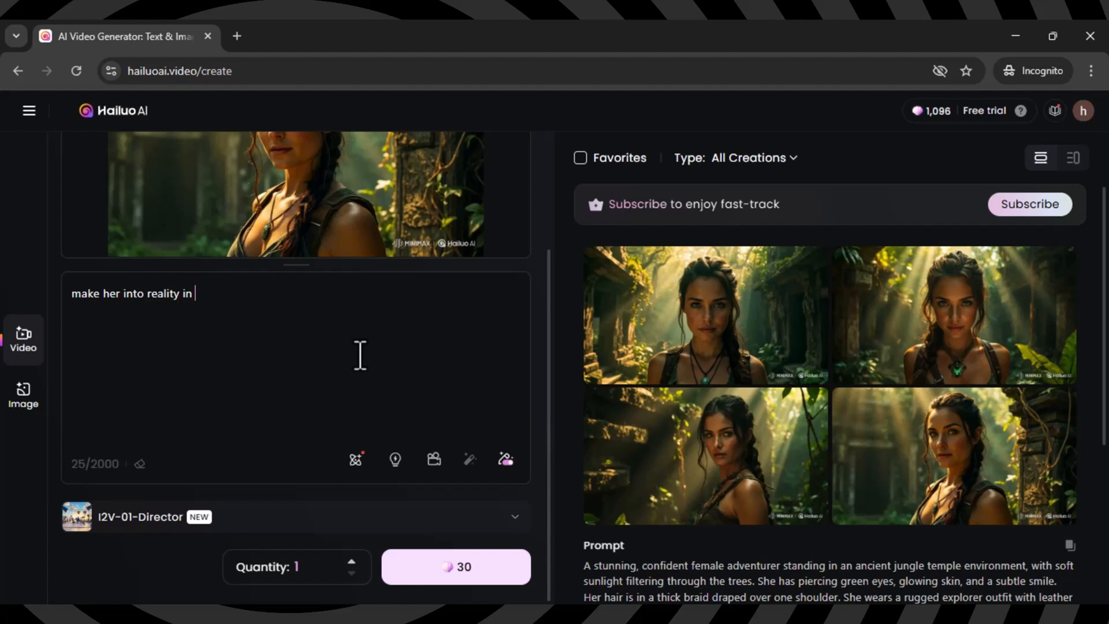
click(434, 459)
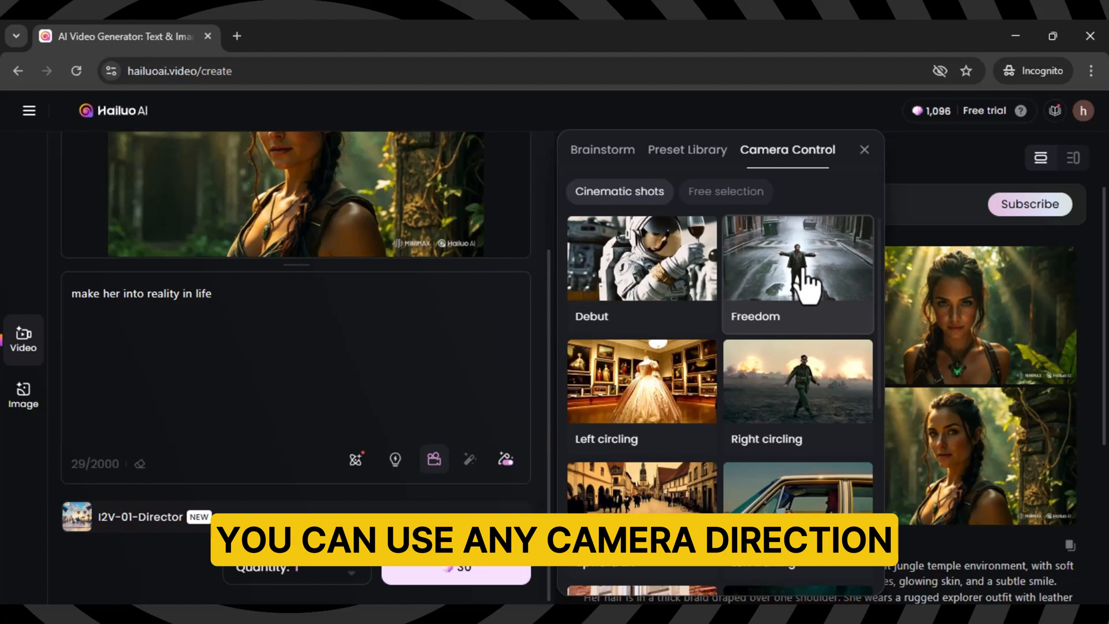
click(798, 258)
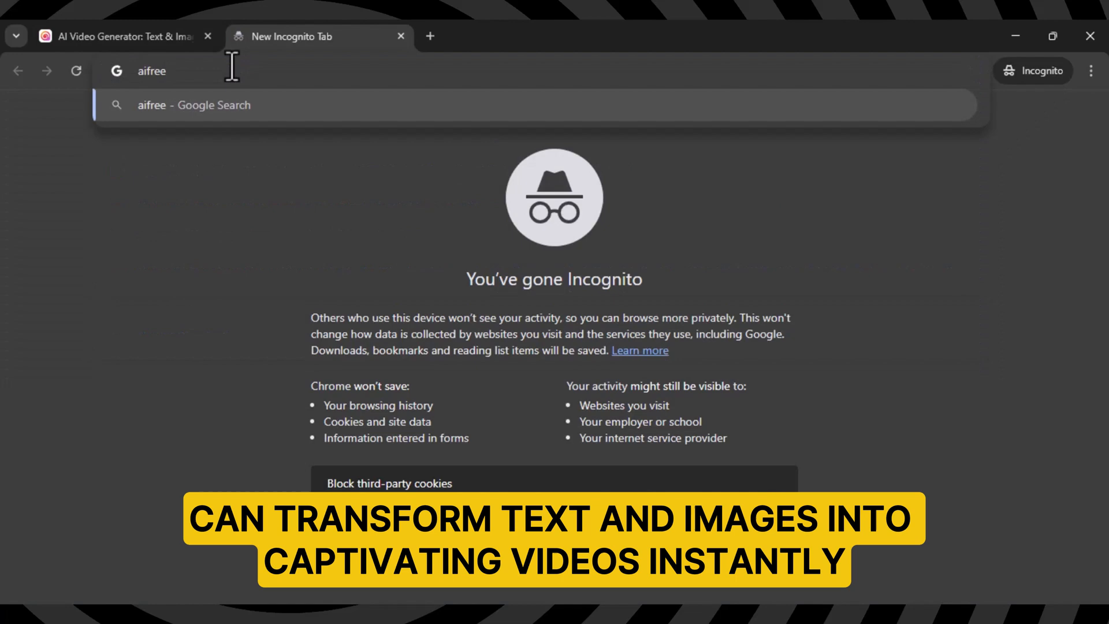
key(Return)
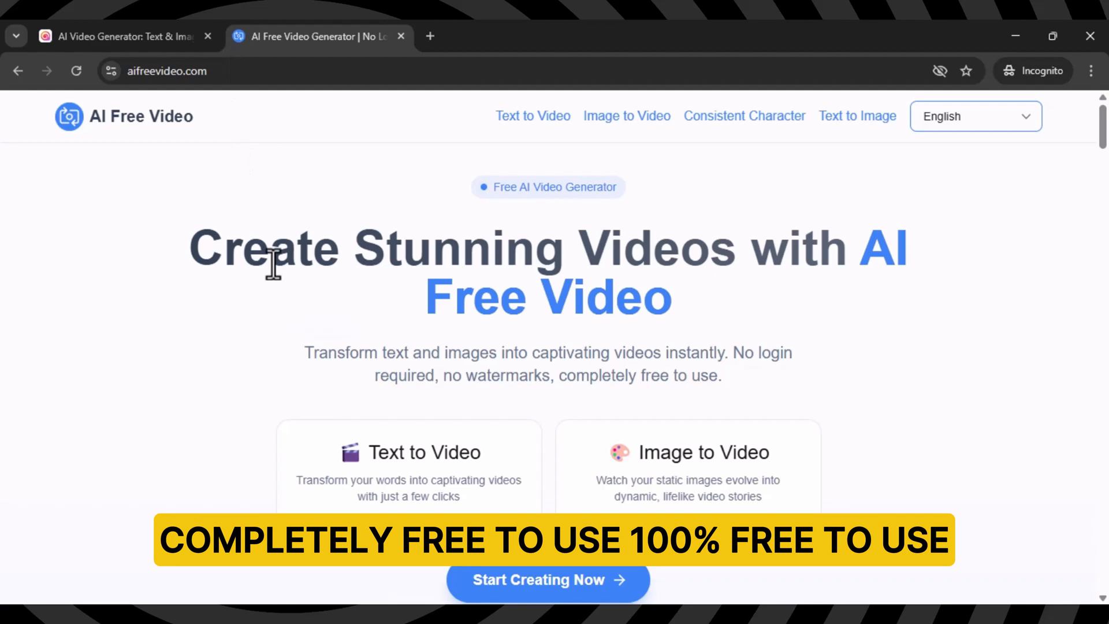
mouse_move(958, 219)
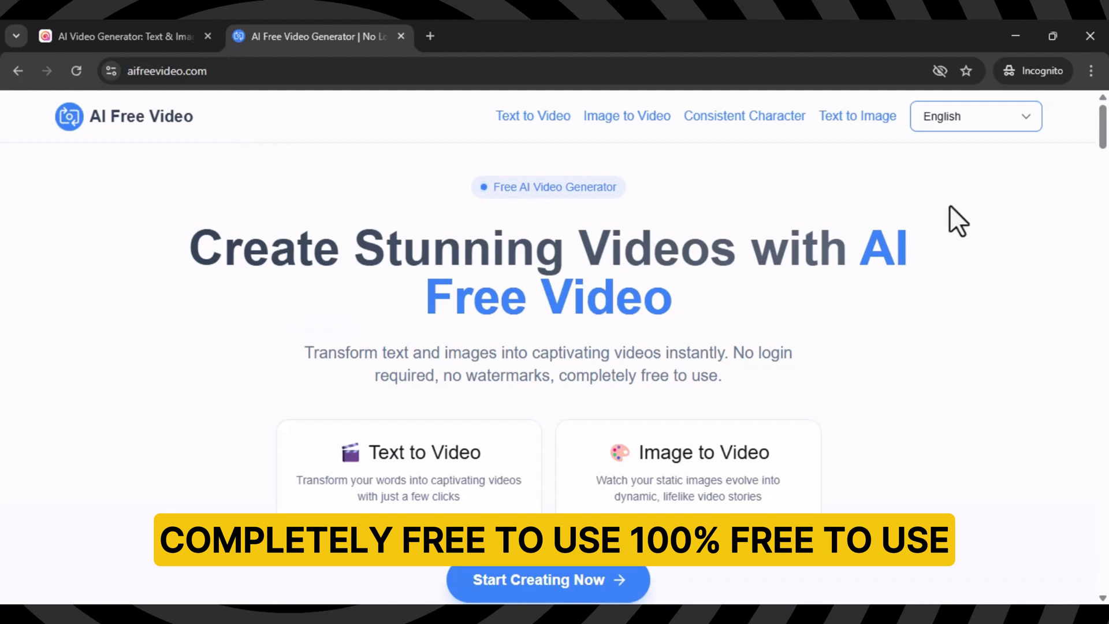
scroll(down, 3)
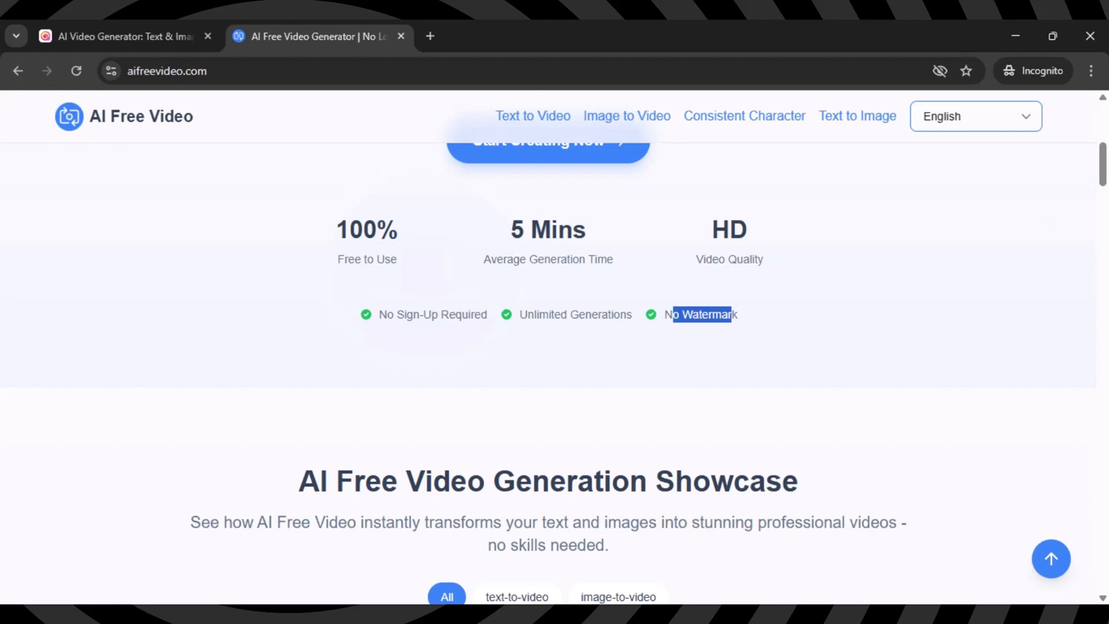
scroll(down, 3)
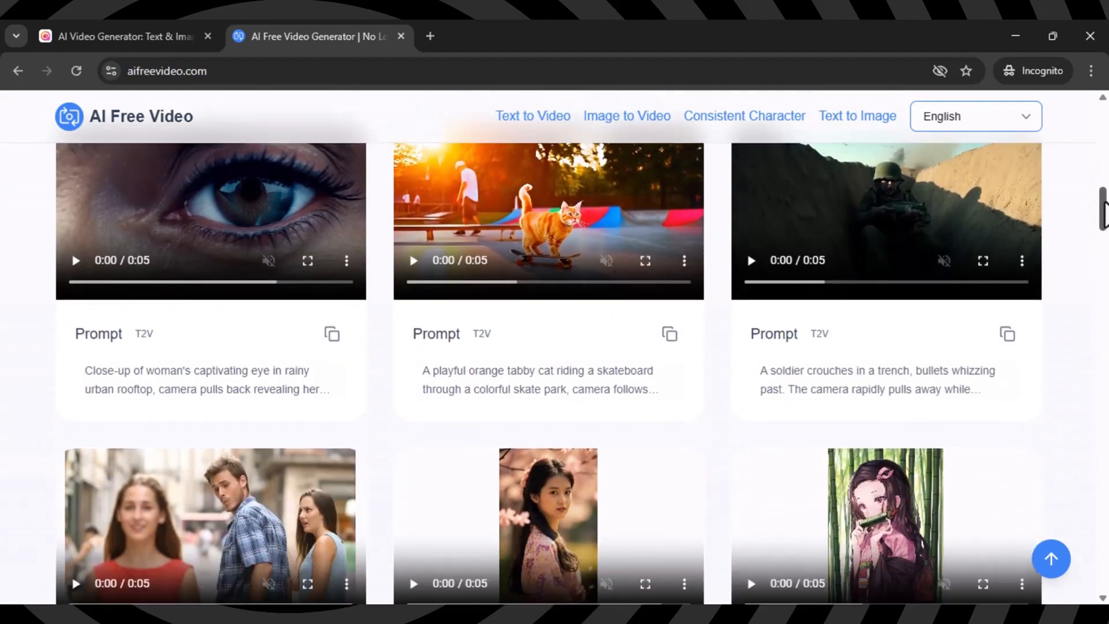
scroll(up, 3)
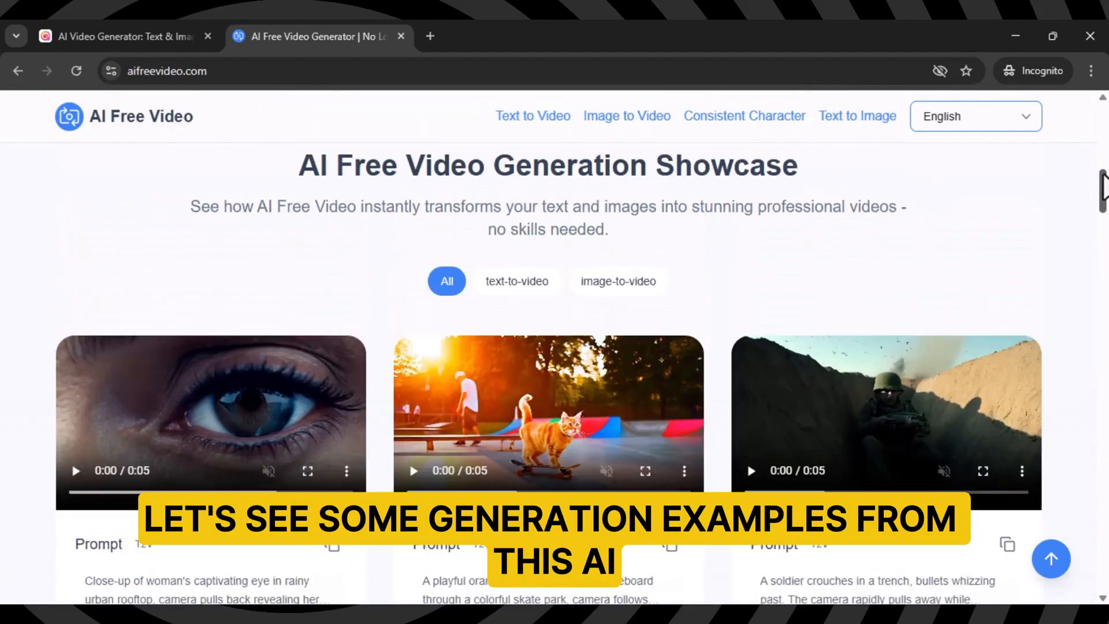
scroll(down, 3)
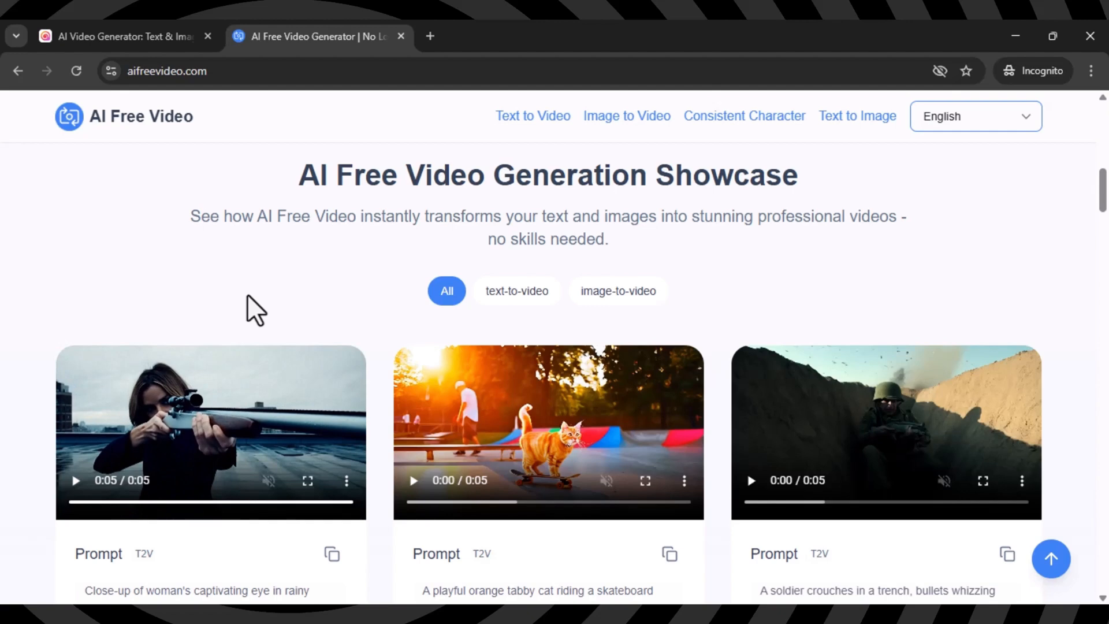
click(413, 479)
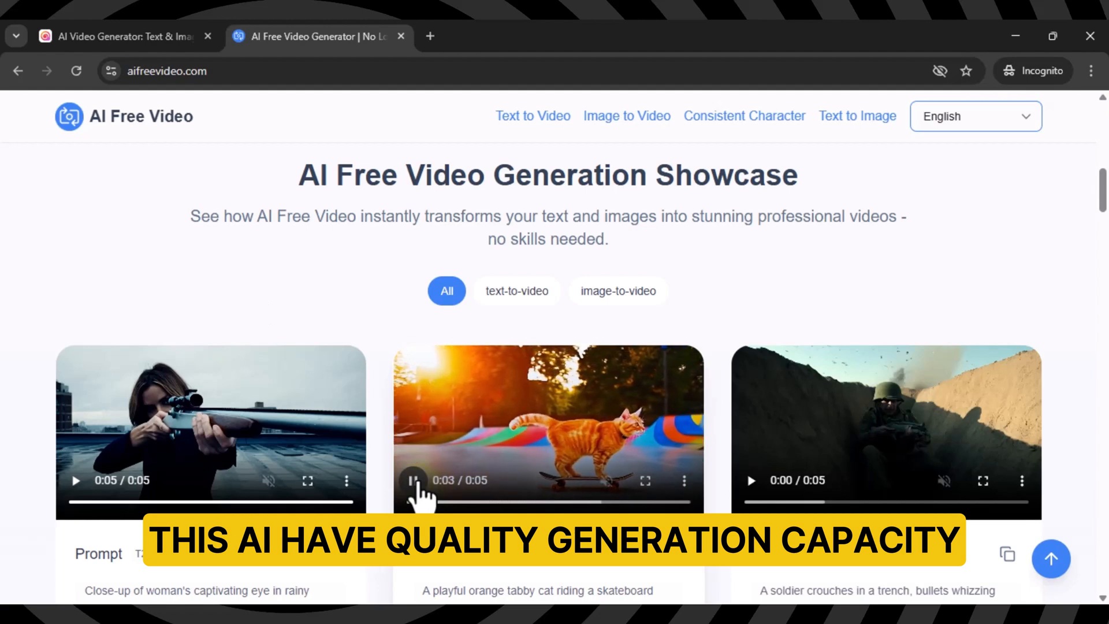
click(414, 481)
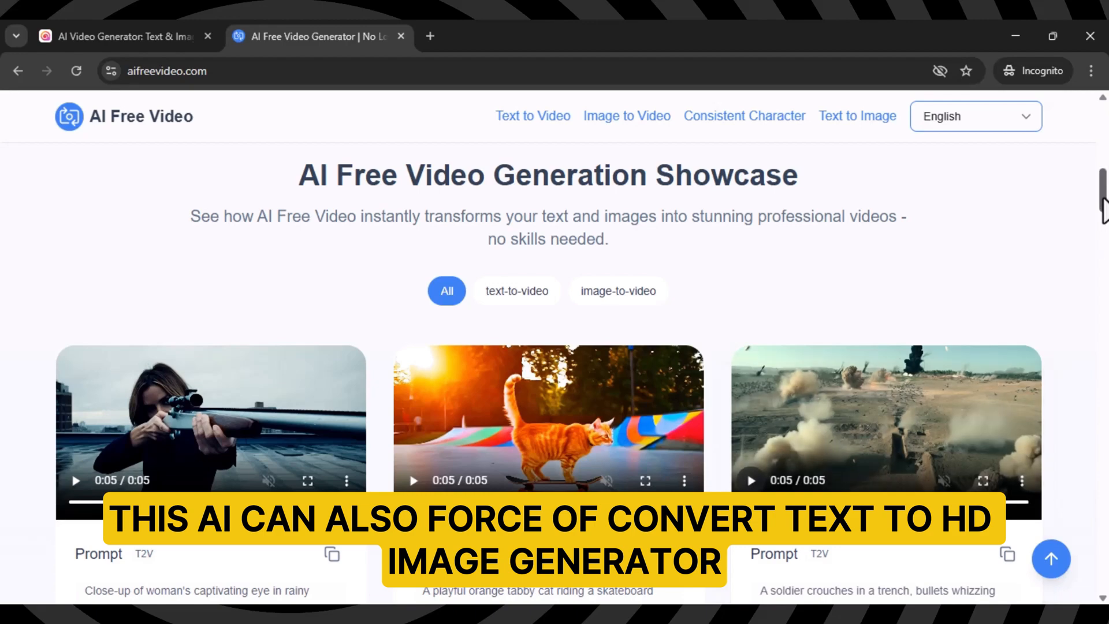
scroll(down, 3)
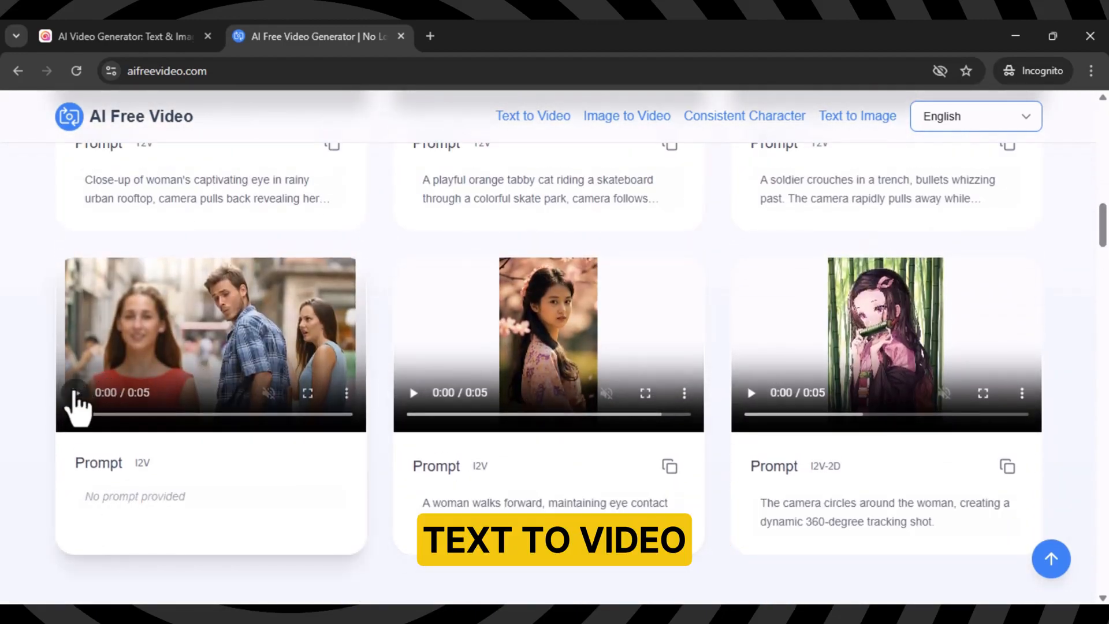
click(76, 393)
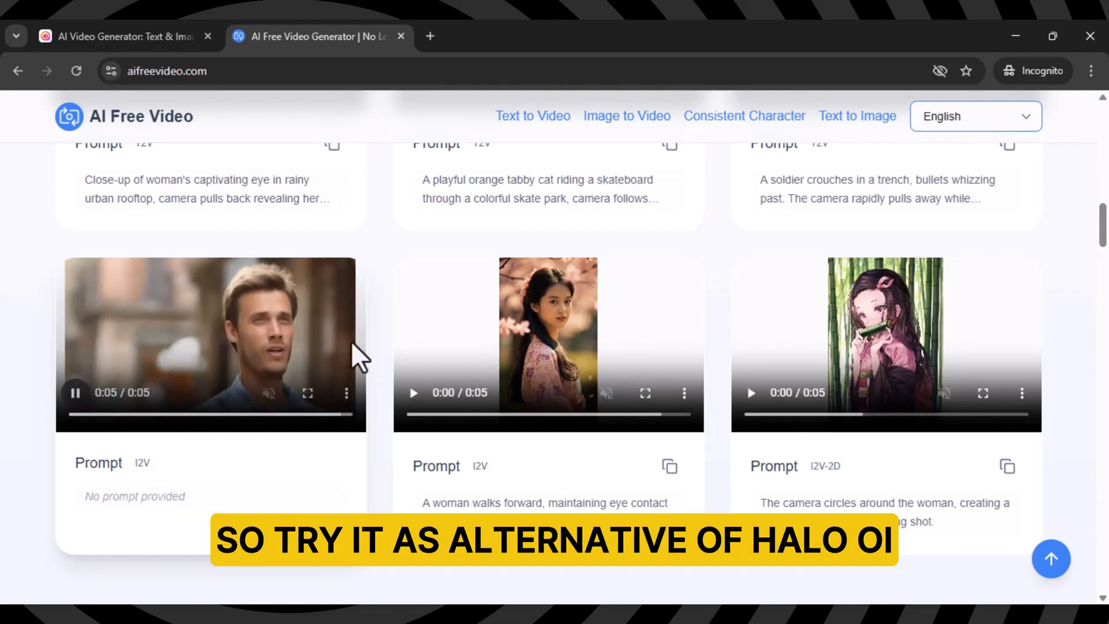
click(413, 393)
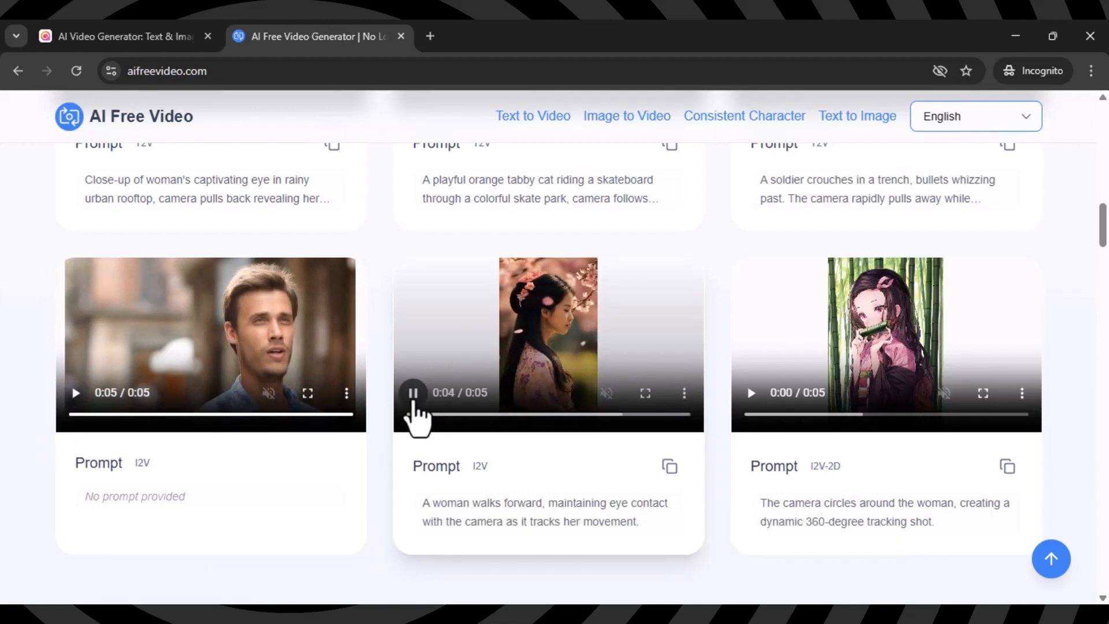
click(751, 393)
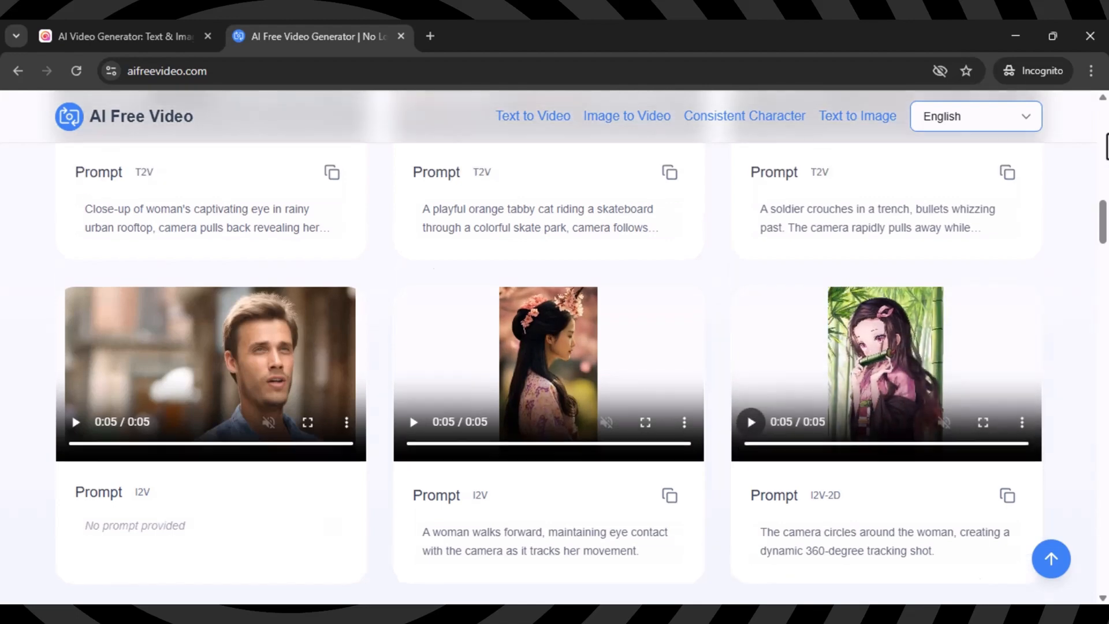
click(532, 116)
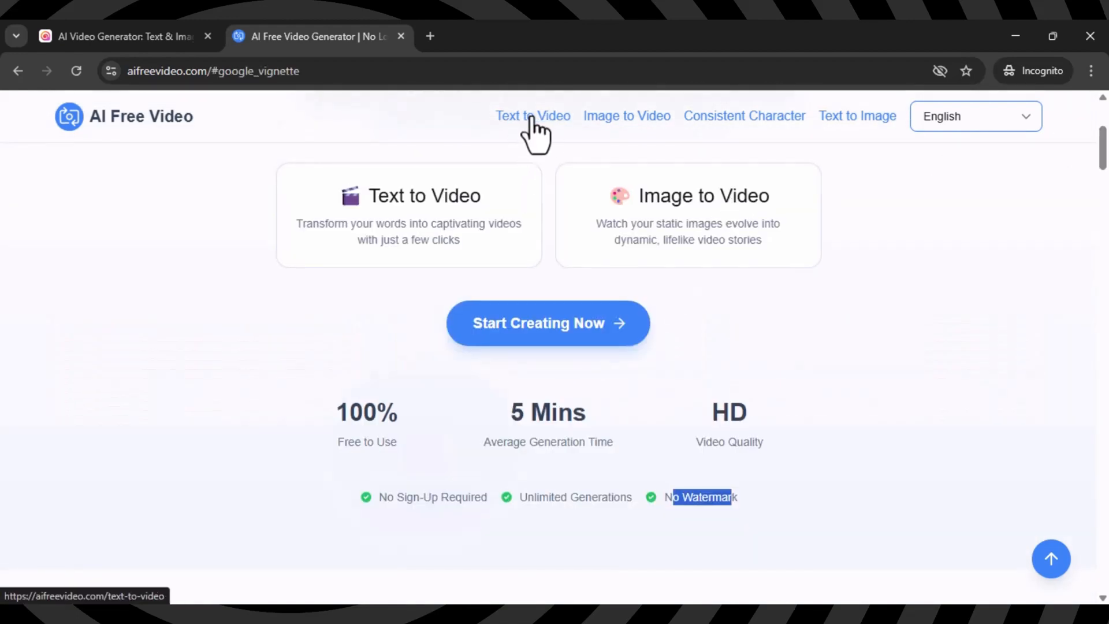
On AI Free Video's Text to Video page, paste the adventurer prompt and generate
click(533, 116)
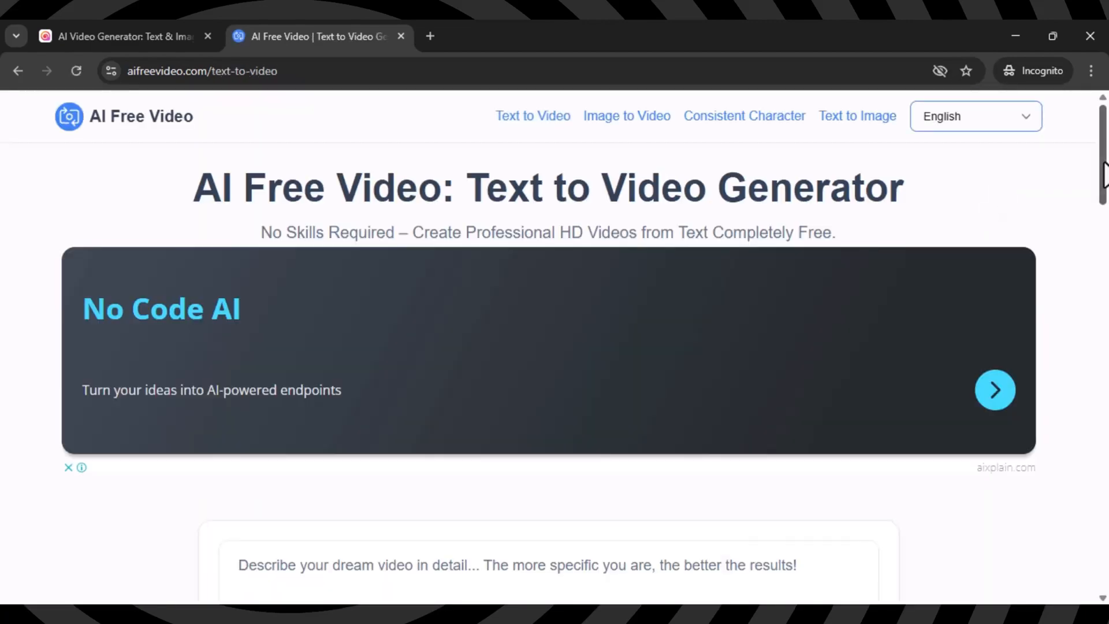
scroll(down, 3)
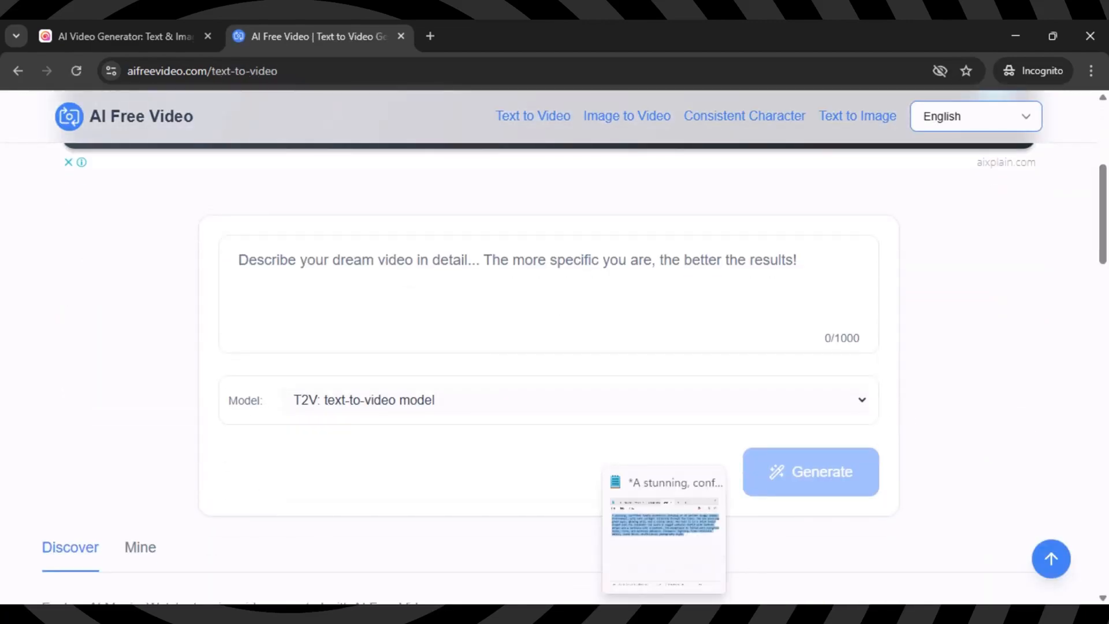
click(664, 531)
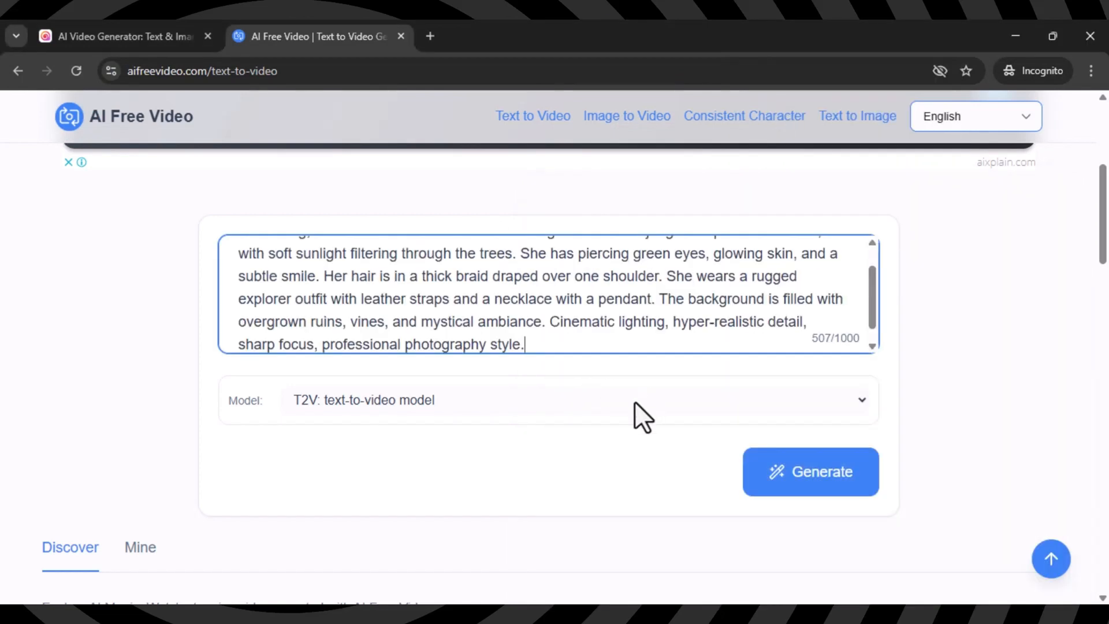
click(810, 472)
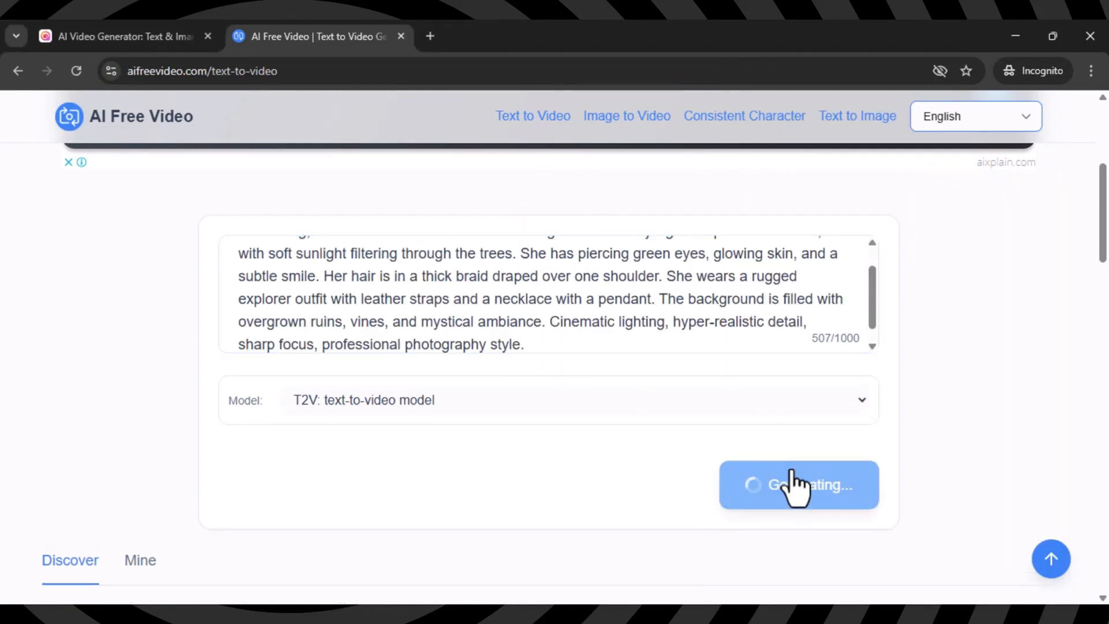
click(798, 484)
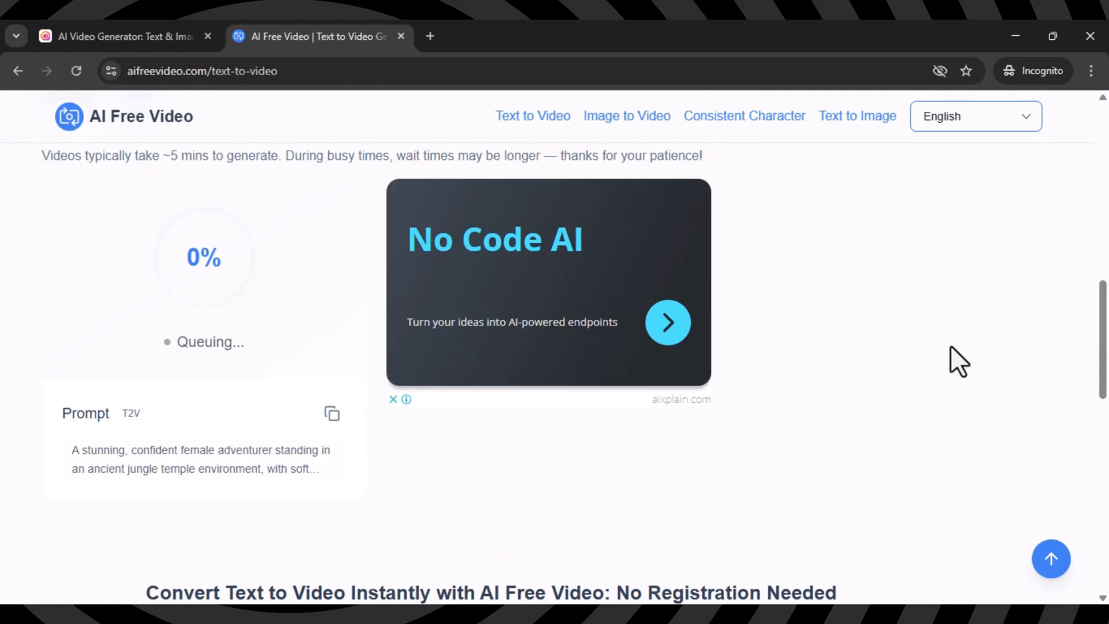
mouse_move(915, 288)
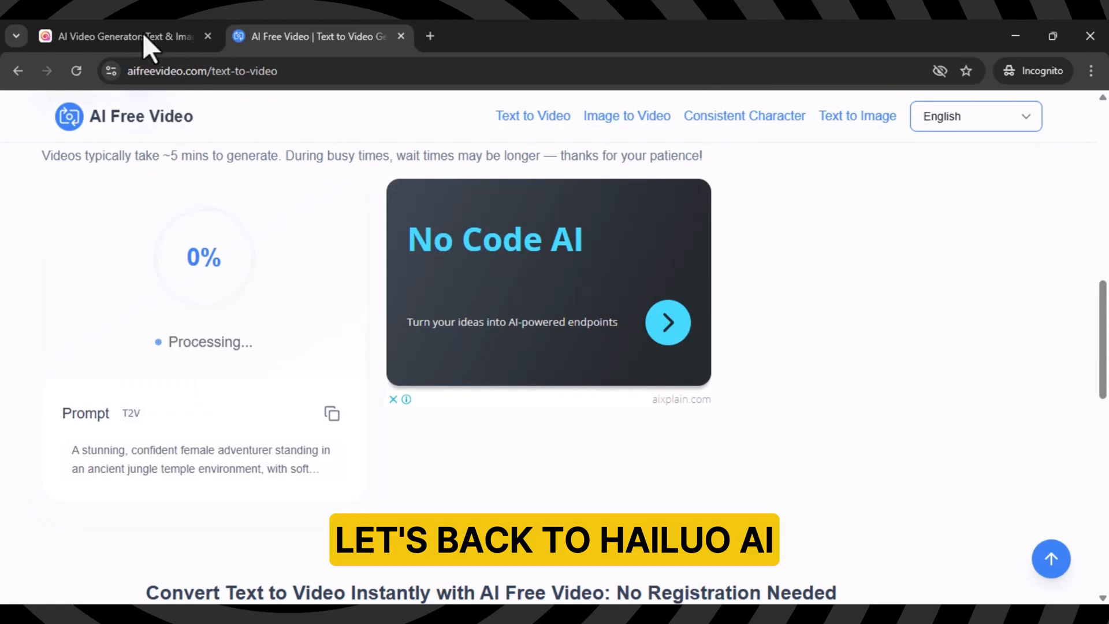
Return to the Hailuo AI tab with the queued jungle-explorer video and log out via the avatar menu
click(120, 36)
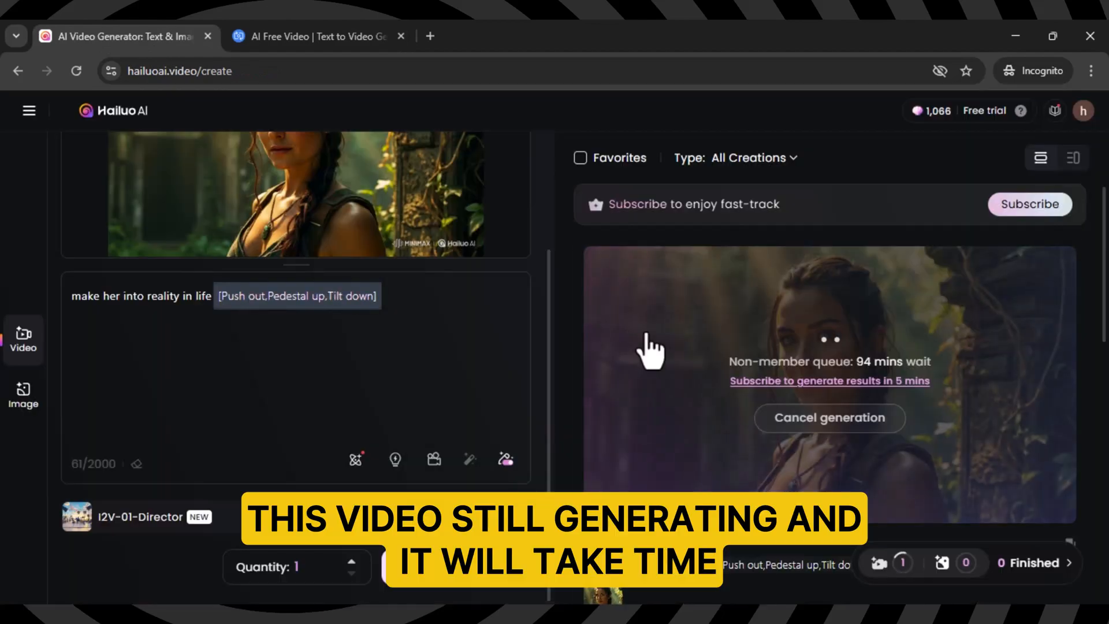
mouse_move(869, 357)
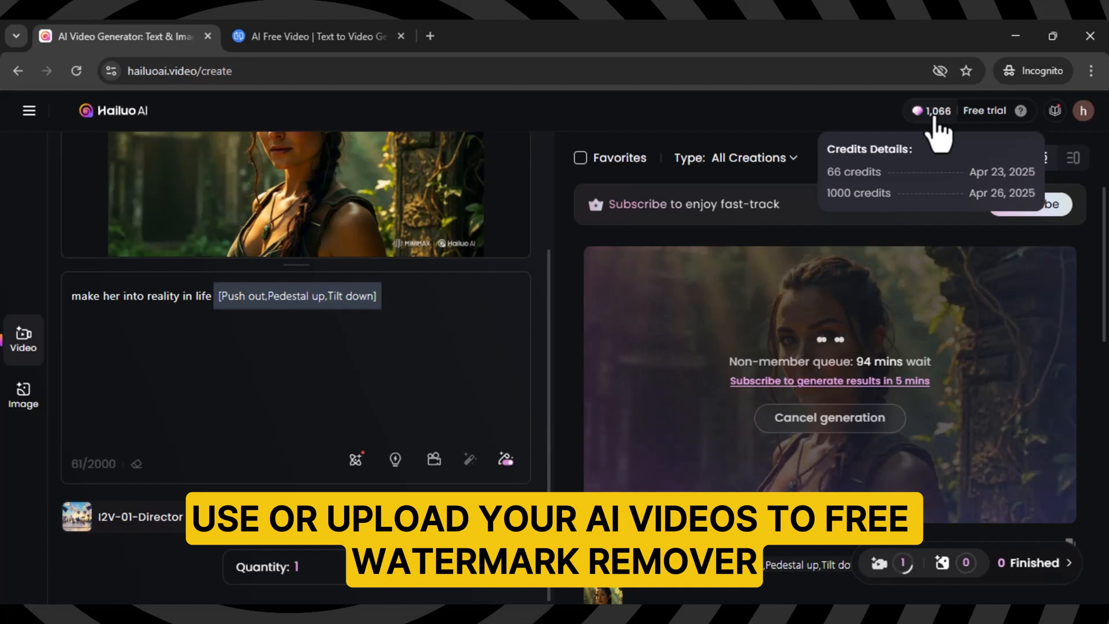
mouse_move(1085, 111)
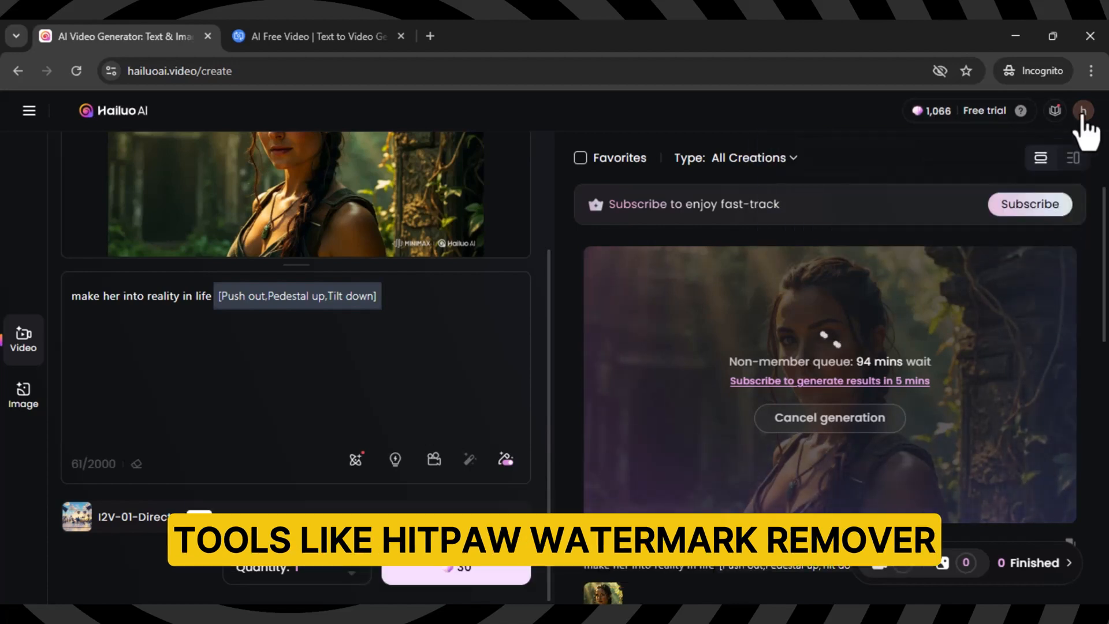
click(1091, 110)
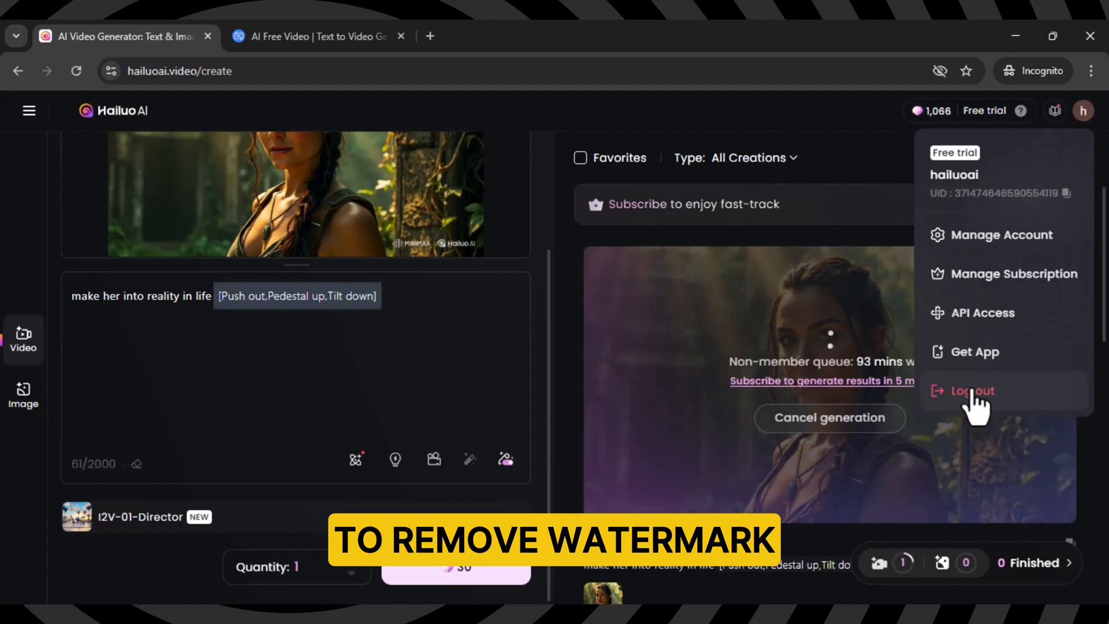
click(972, 390)
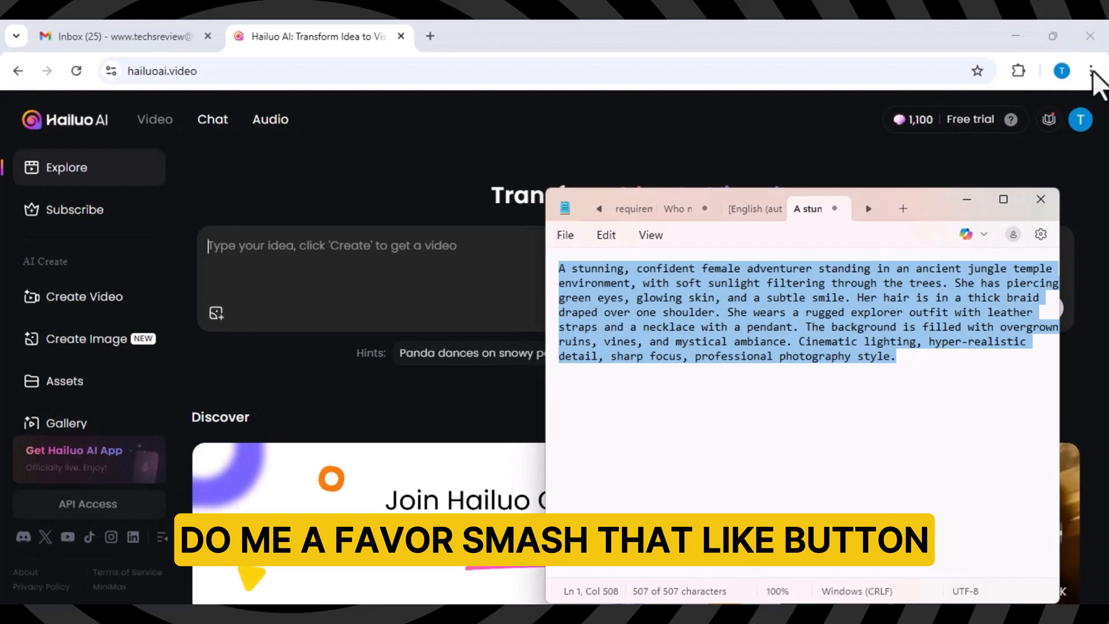
Open Chrome's three-dot menu over the Hailuo home page showing 1,100 credits
click(1095, 70)
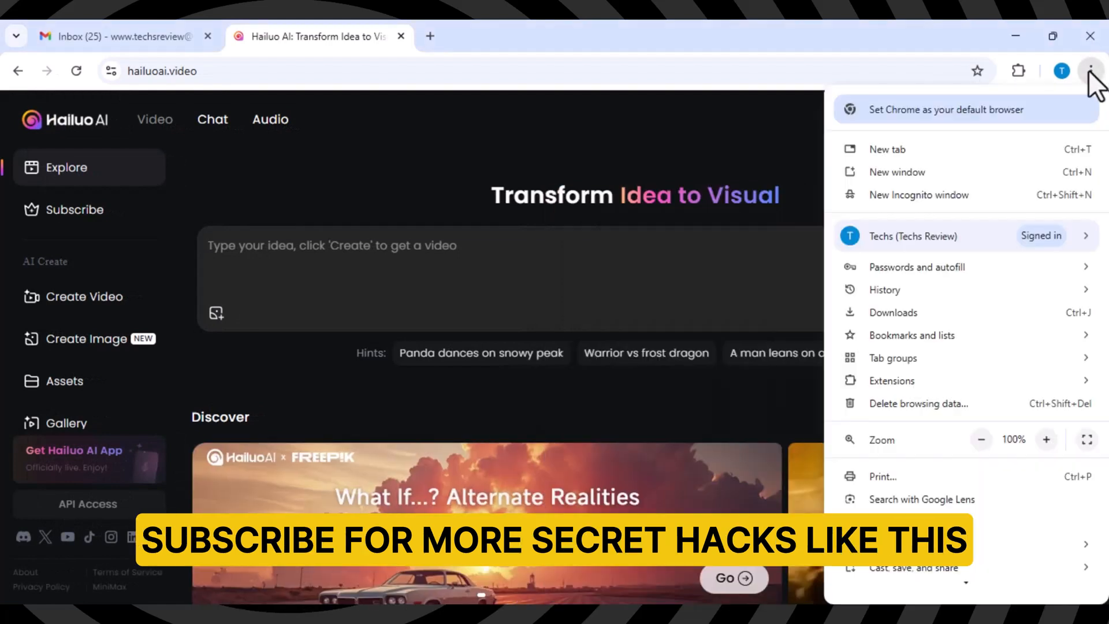
mouse_move(918, 204)
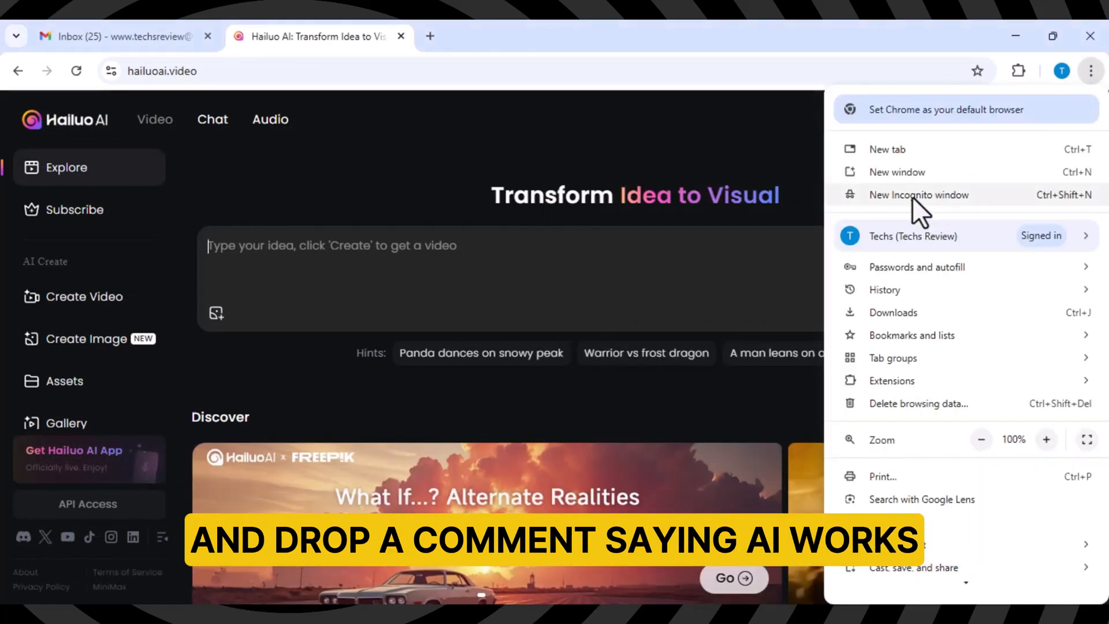